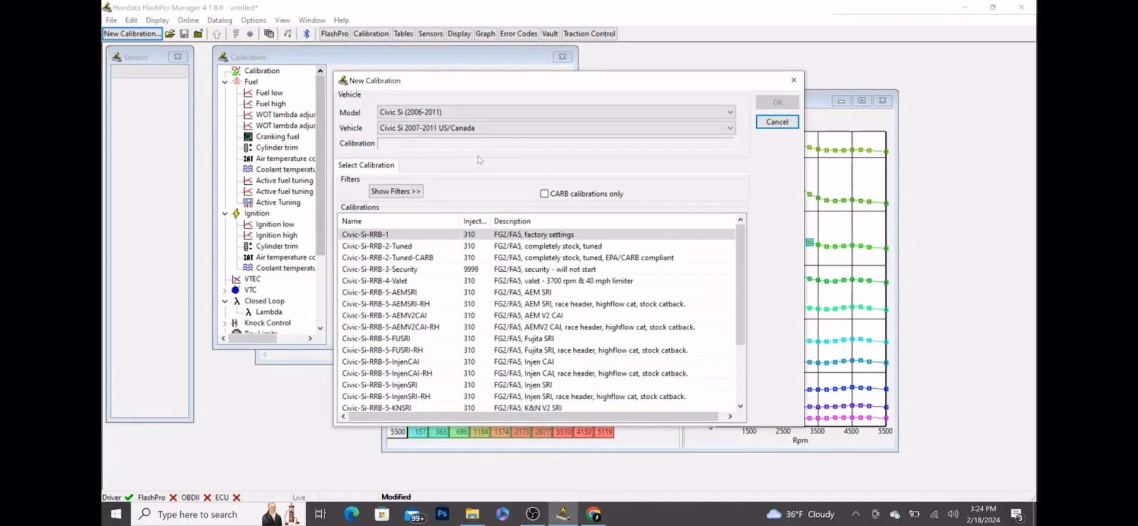
mouse_move(773, 115)
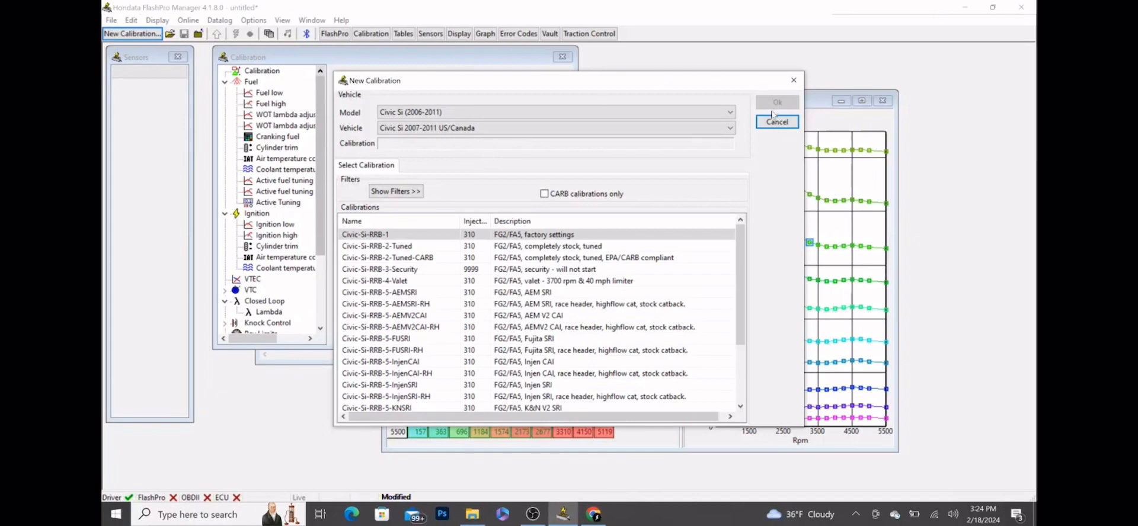
Discard unsaved changes, start a new Civic Si calibration, and open Ignition low at 0° cam.
left_click(776, 102)
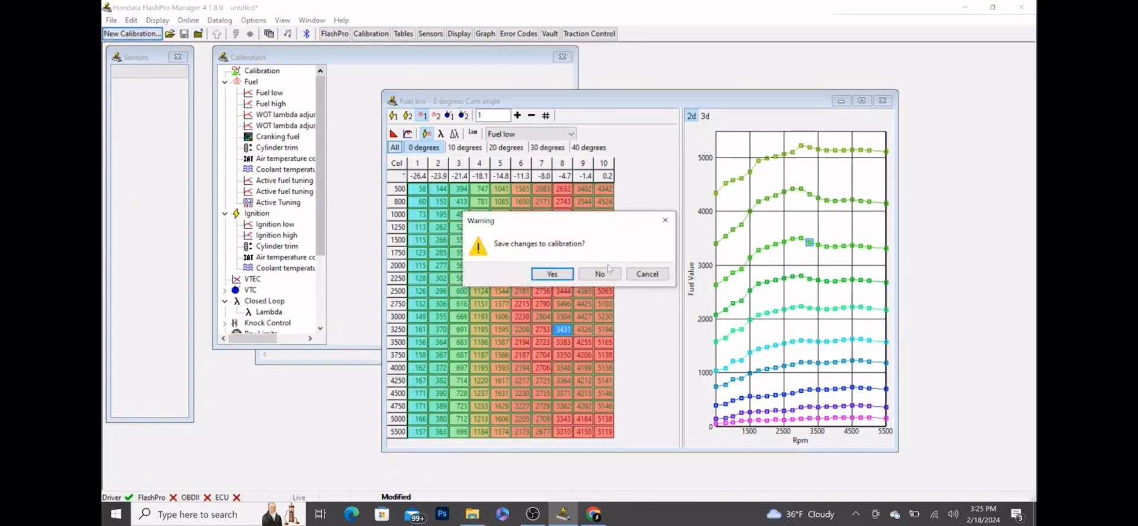
left_click(599, 274)
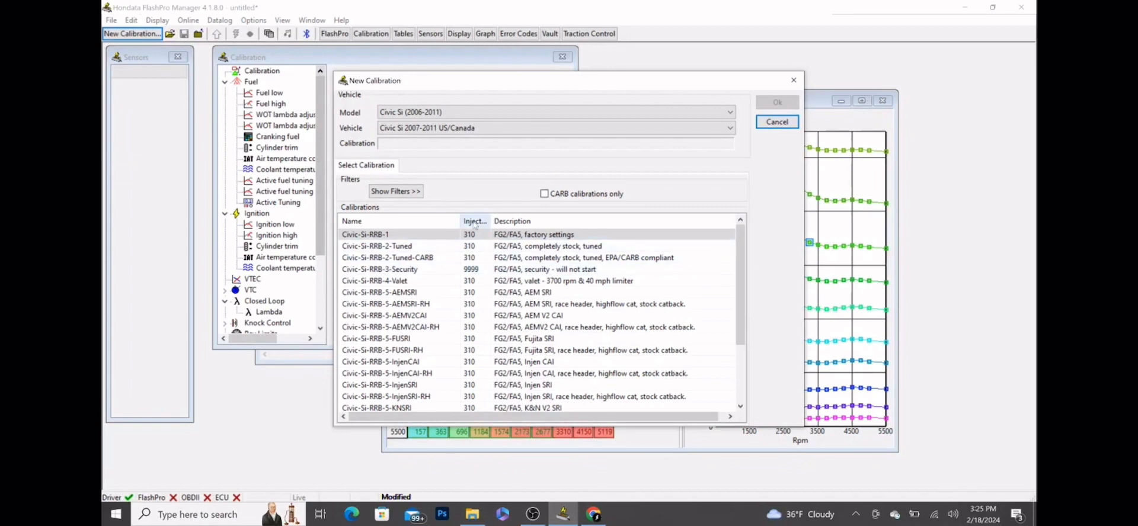
left_click(556, 112)
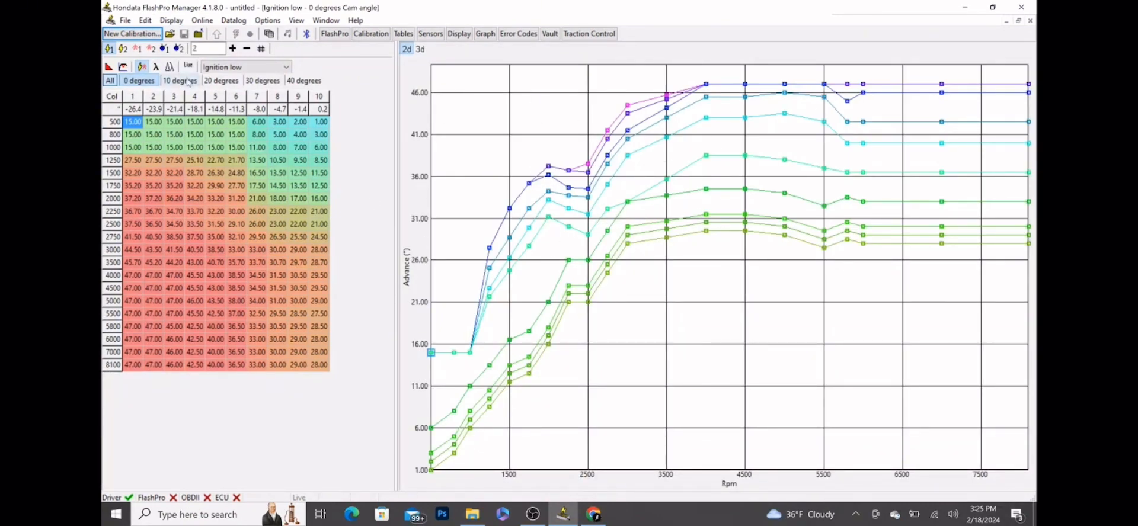
left_click(221, 80)
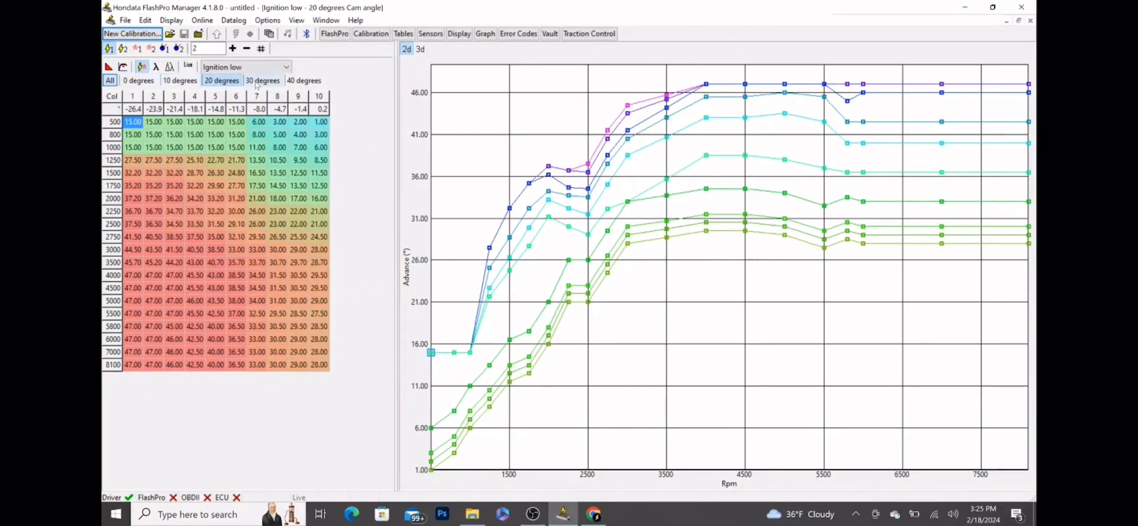
left_click(305, 80)
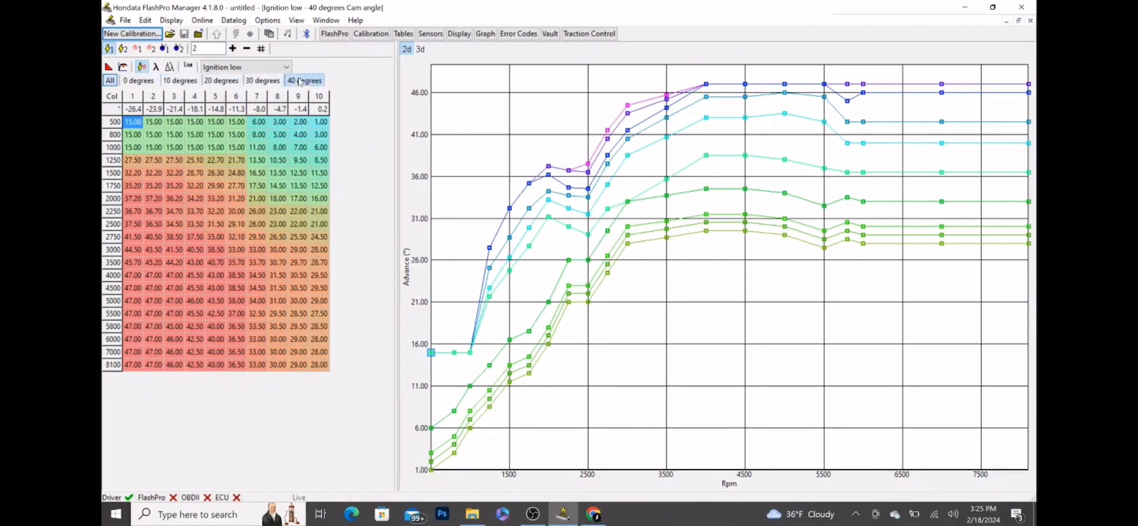
left_click(262, 80)
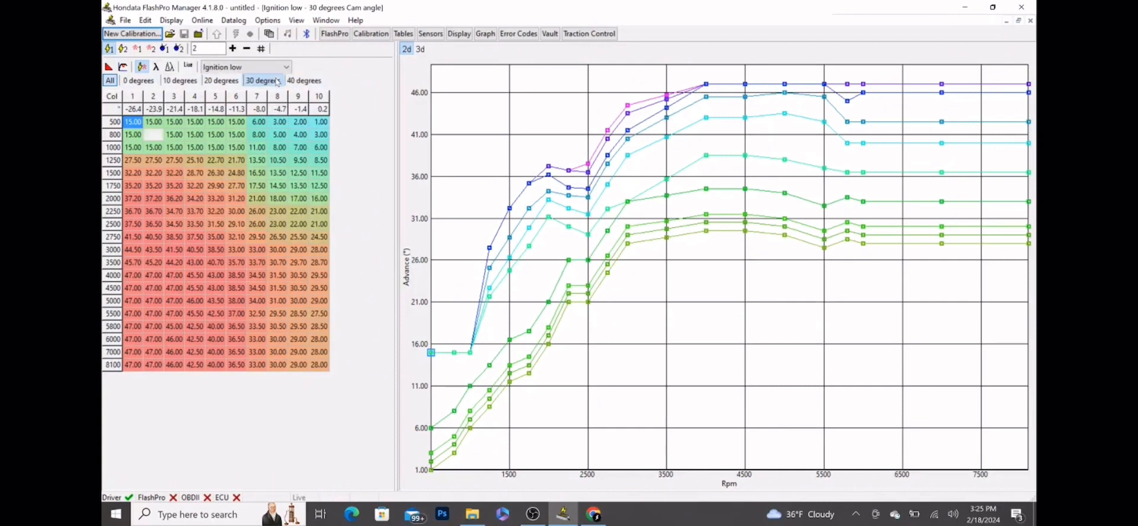
left_click(221, 81)
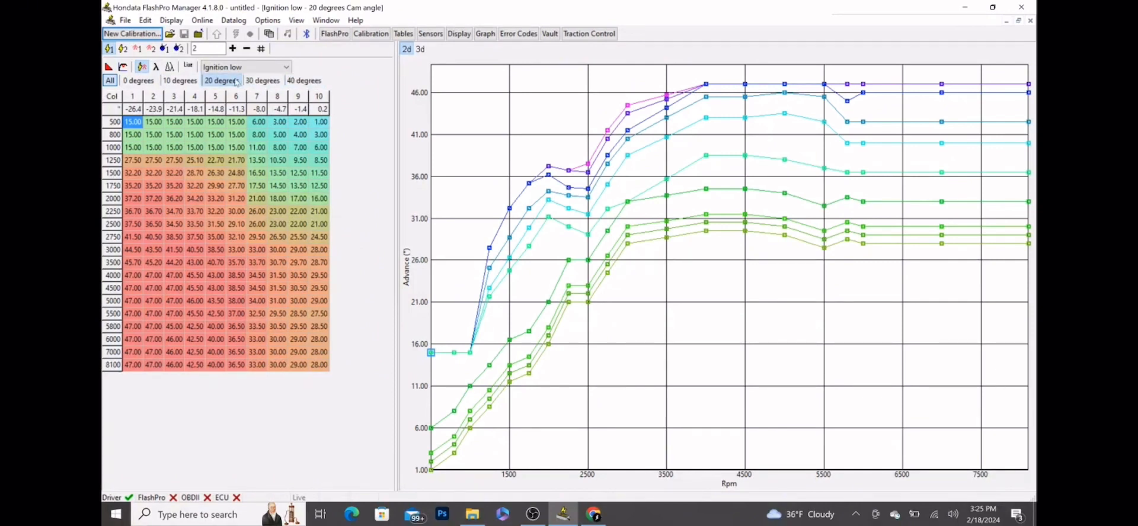
left_click(138, 80)
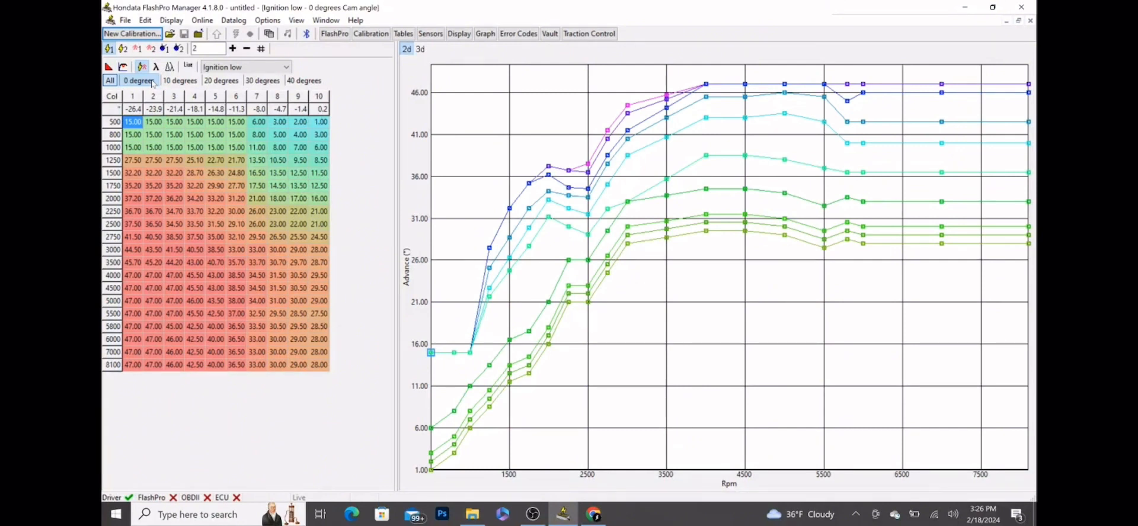
left_click(133, 122)
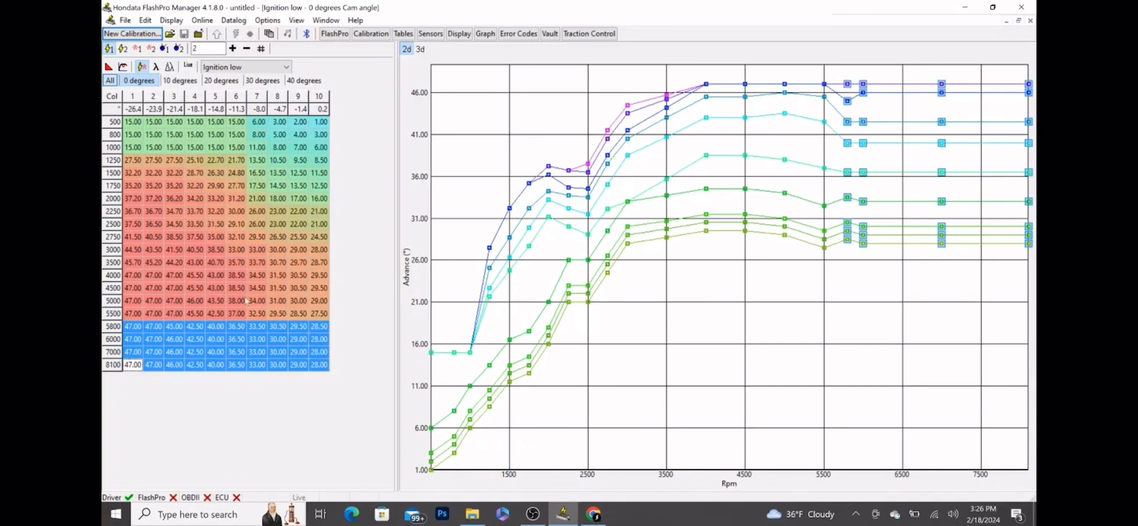
mouse_move(551, 280)
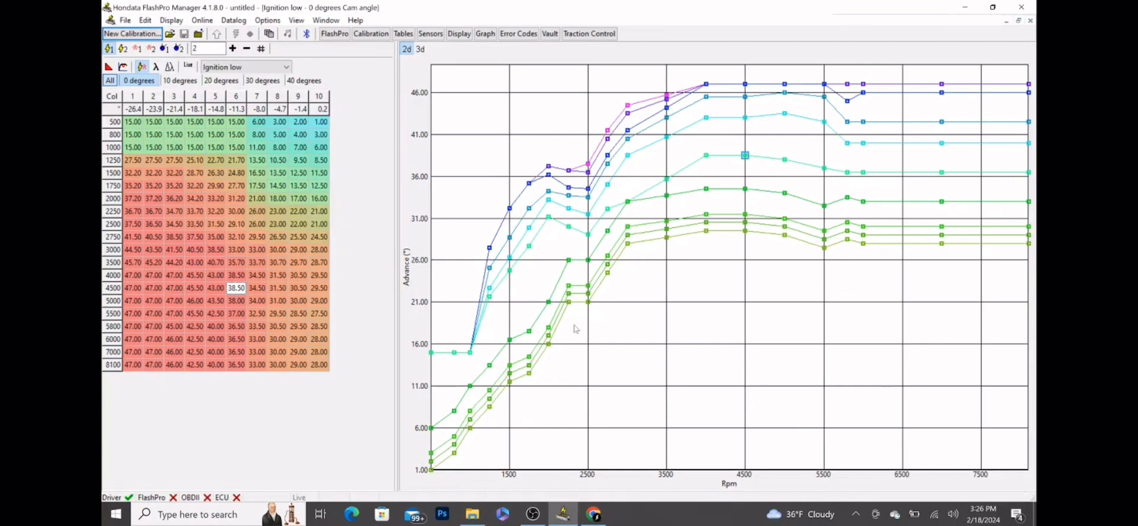
mouse_move(561, 333)
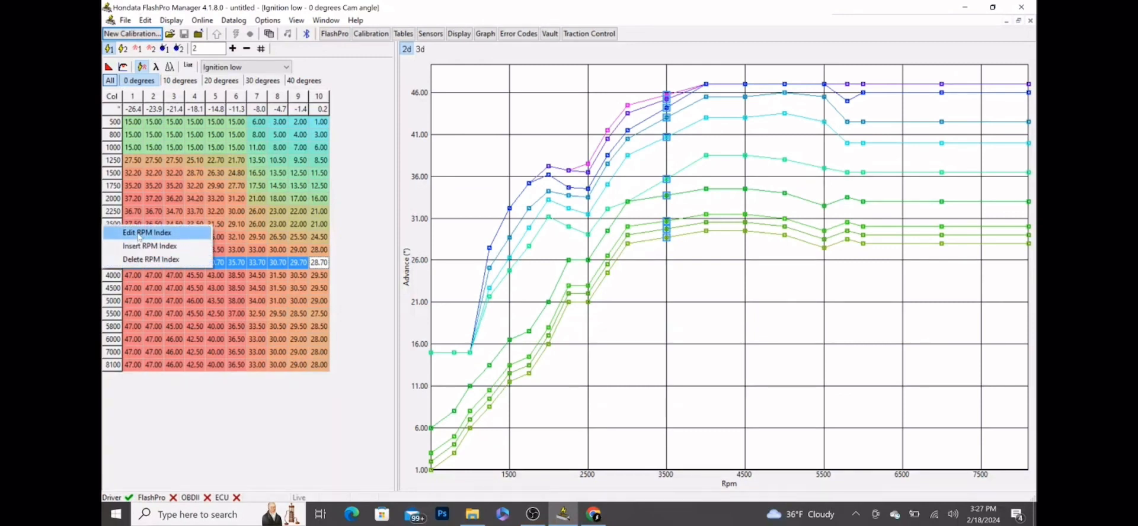
Change the 3500 rpm row index of the Ignition low map to 3250 rpm.
left_click(146, 232)
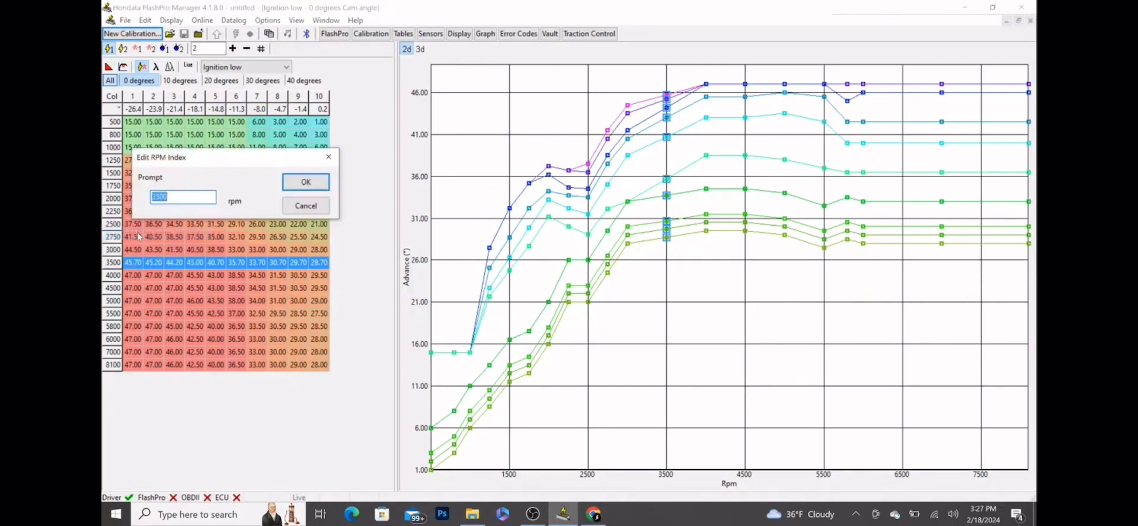
type("325")
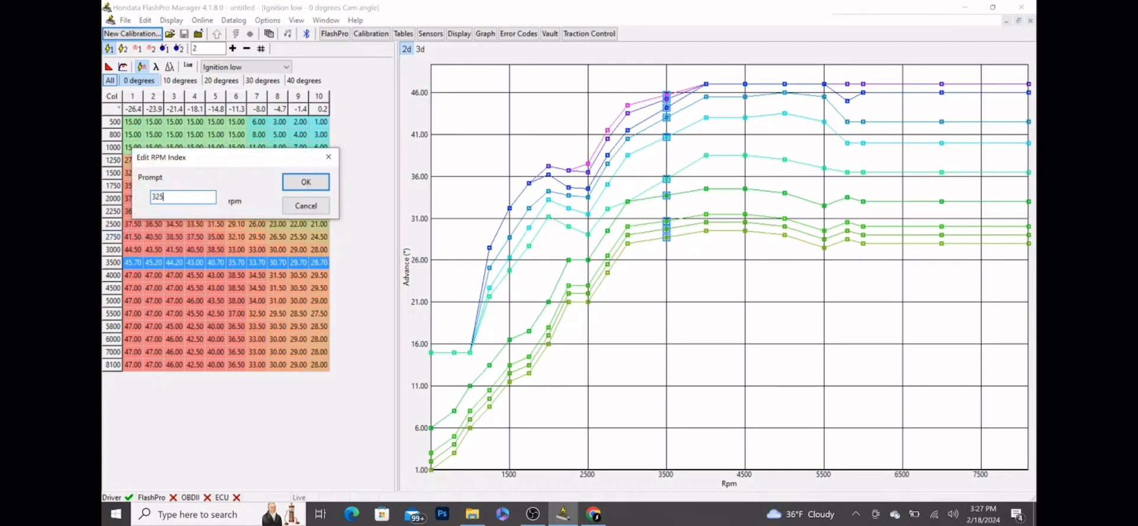
left_click(304, 182)
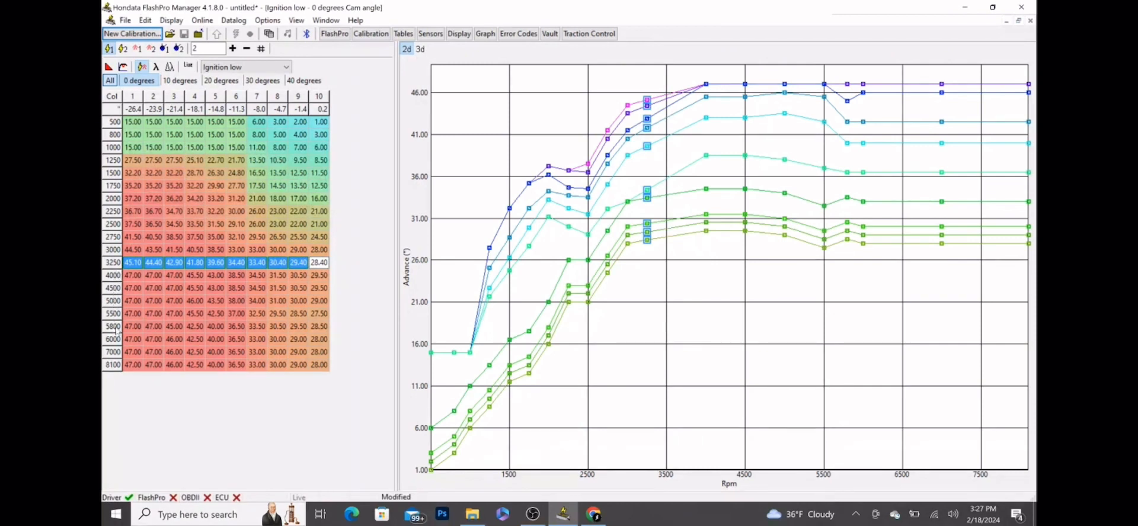
Insert a 5000 rpm row near the 4000 rpm row.
left_click(113, 275)
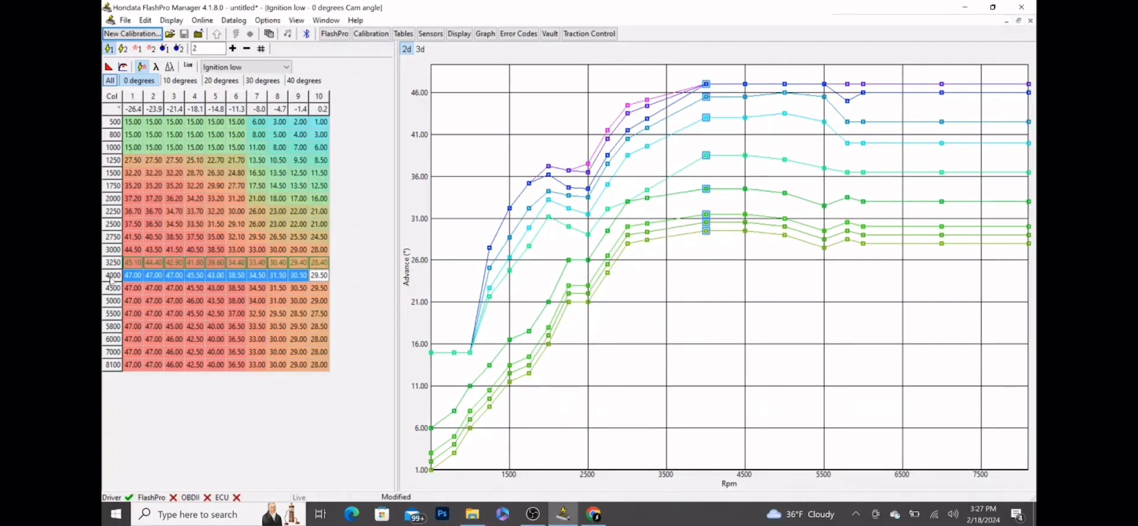
right_click(113, 275)
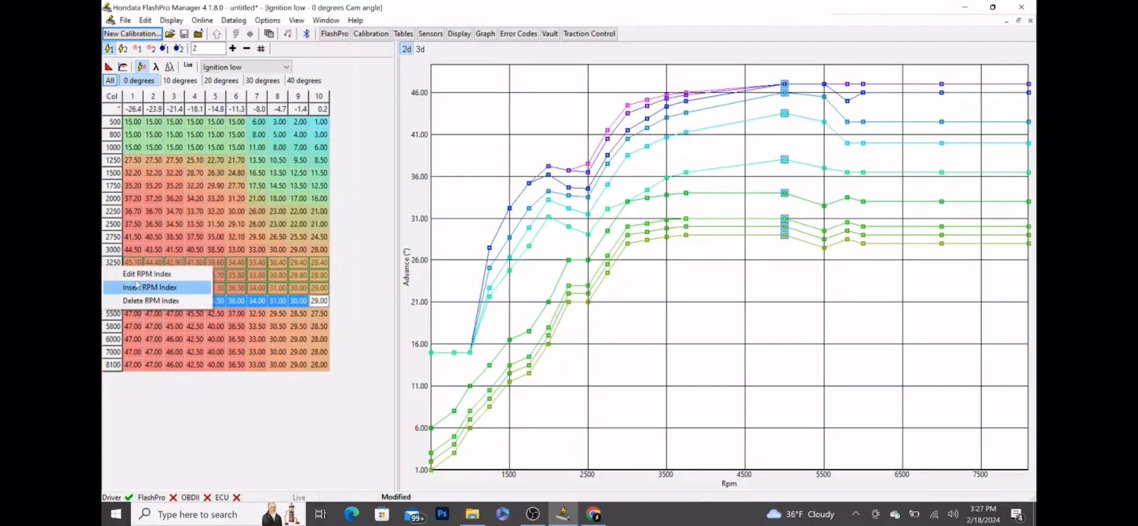
left_click(147, 274)
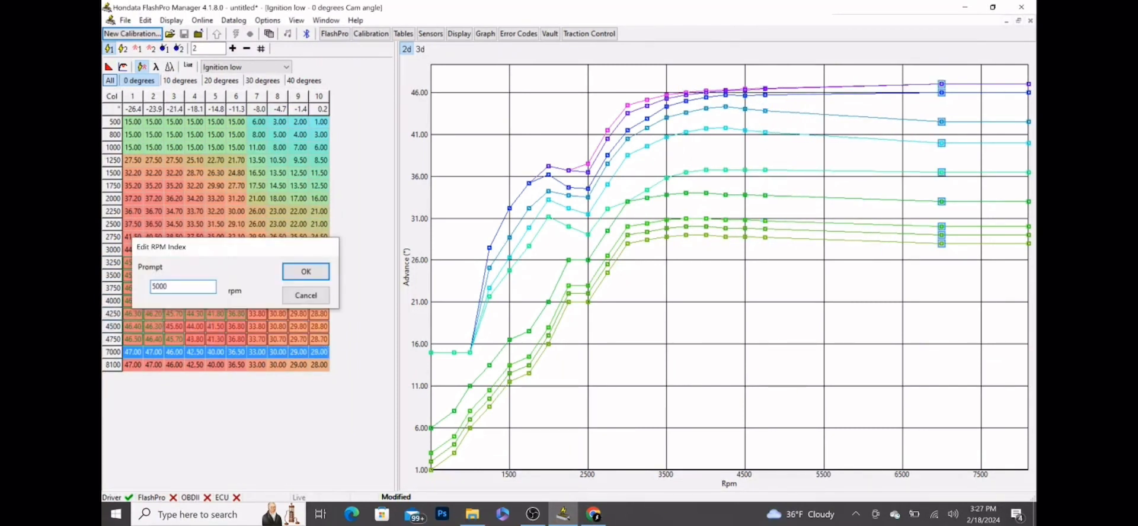
left_click(306, 270)
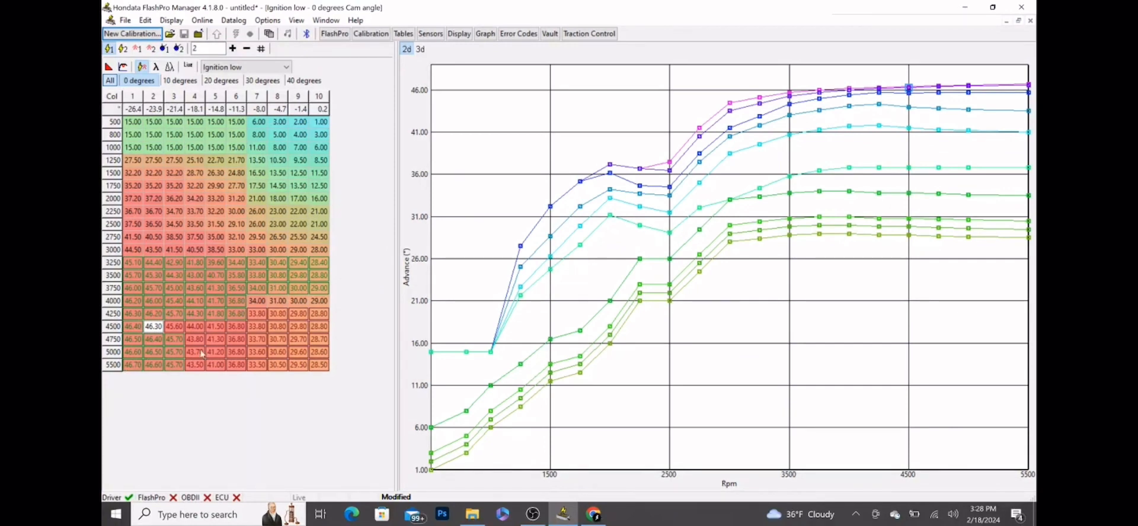
mouse_move(287, 369)
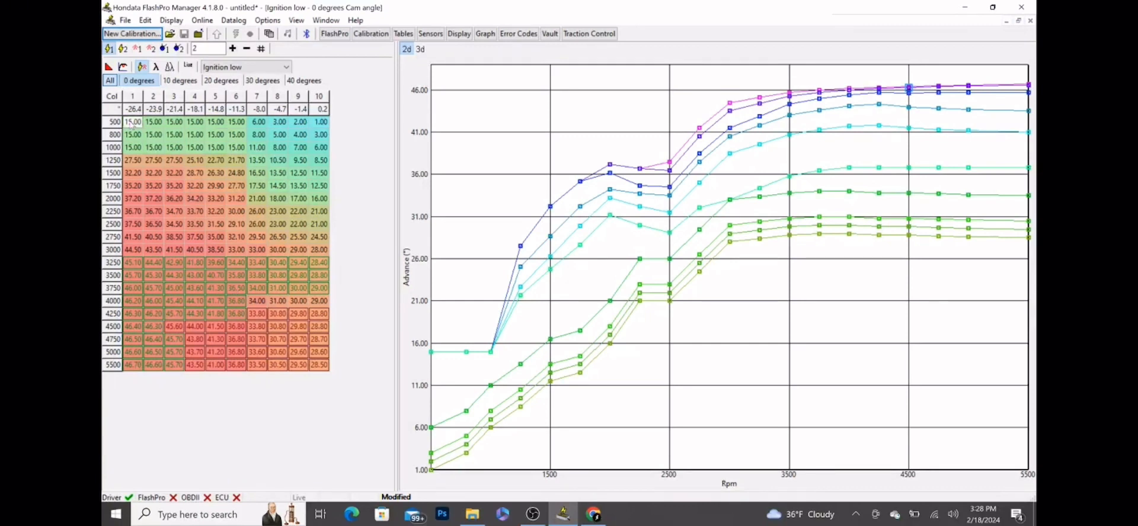
left_click_drag(132, 121, 194, 121)
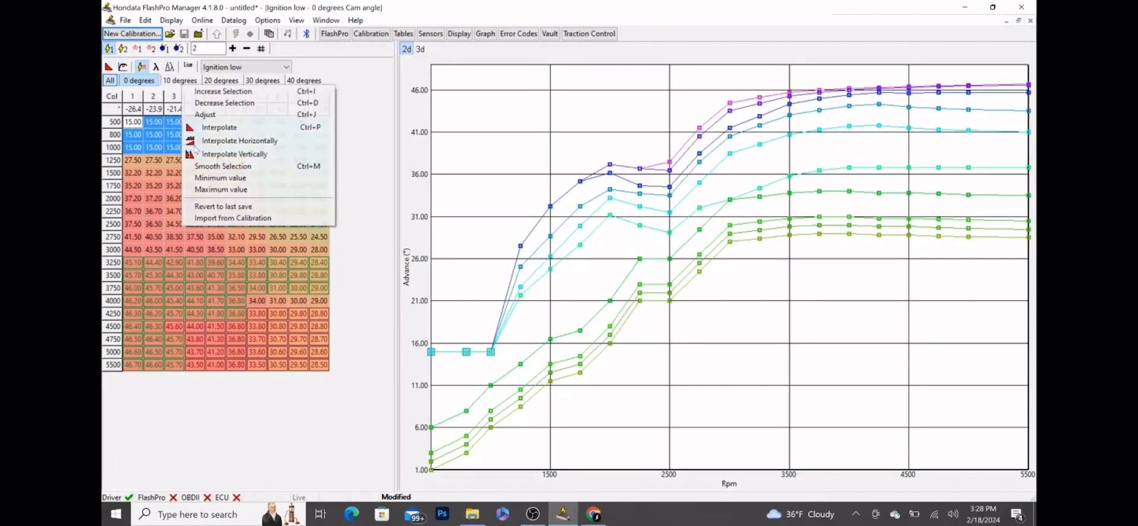
Set the selected 500–1000 rpm cells in columns 1–4 to 17° via Adjust Selected Values.
left_click(205, 115)
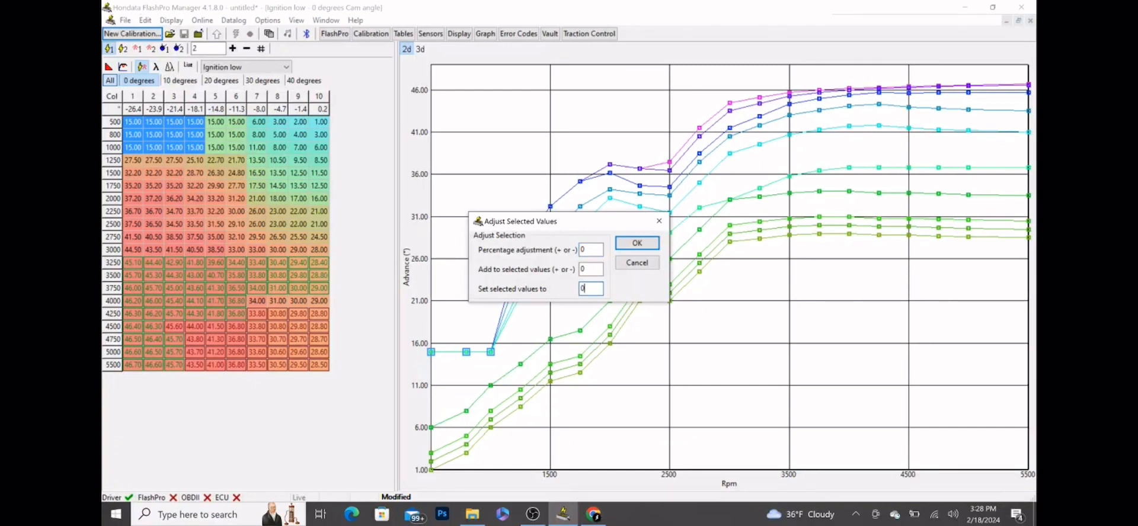
type("17")
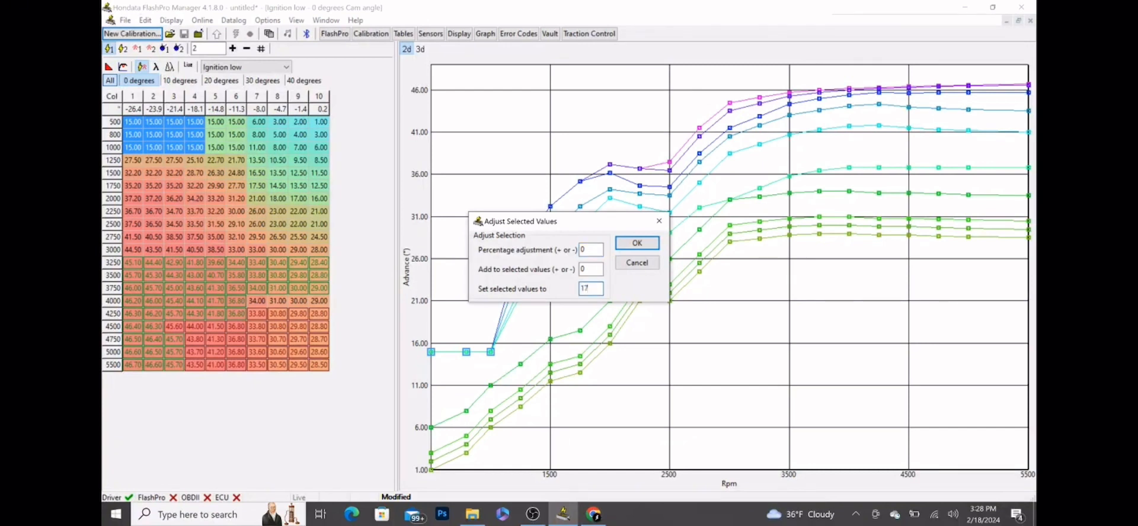
left_click(636, 243)
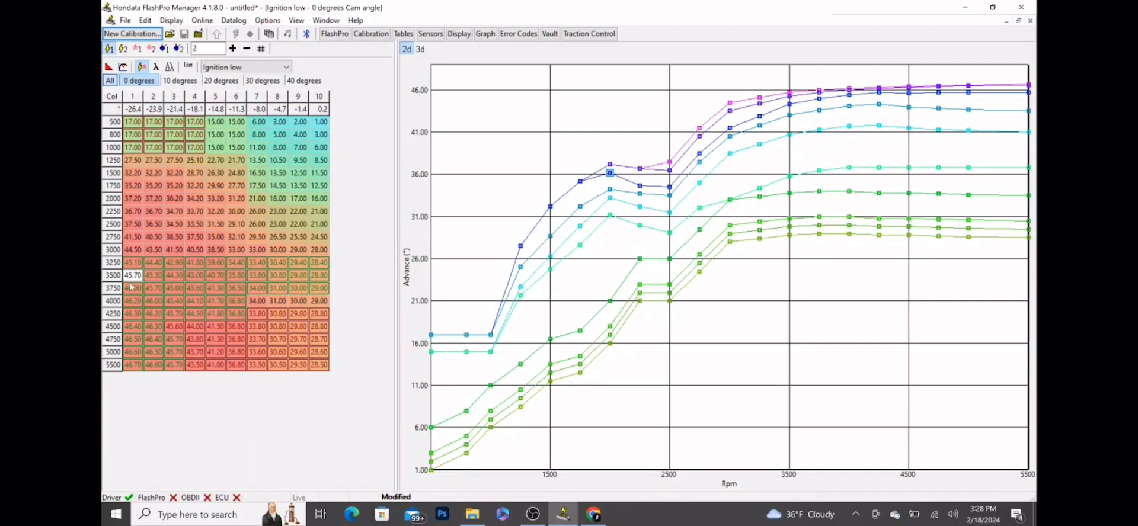
Set column 1's high-rpm cells of the Ignition low map to 40°.
right_click(132, 294)
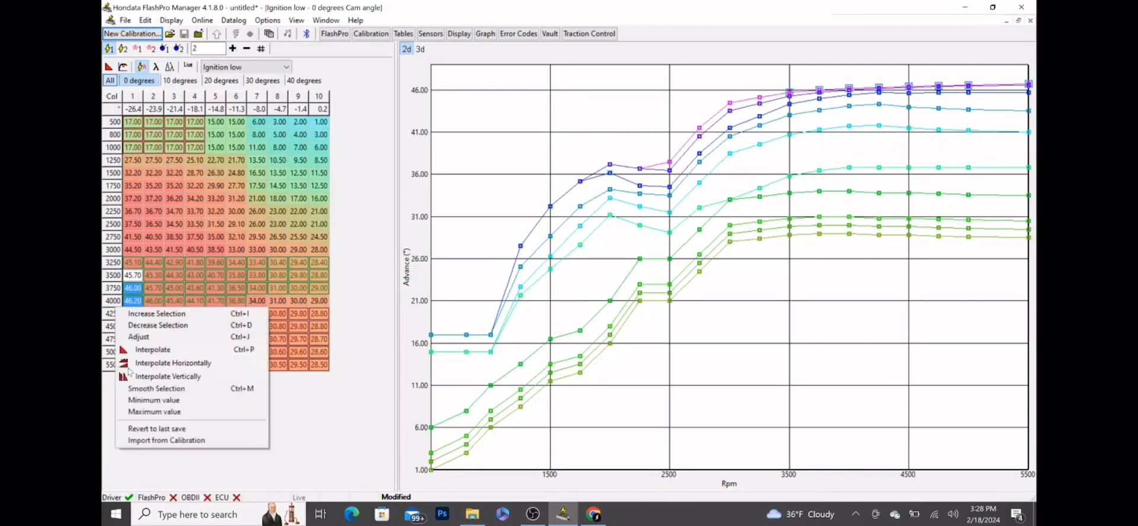
left_click(138, 336)
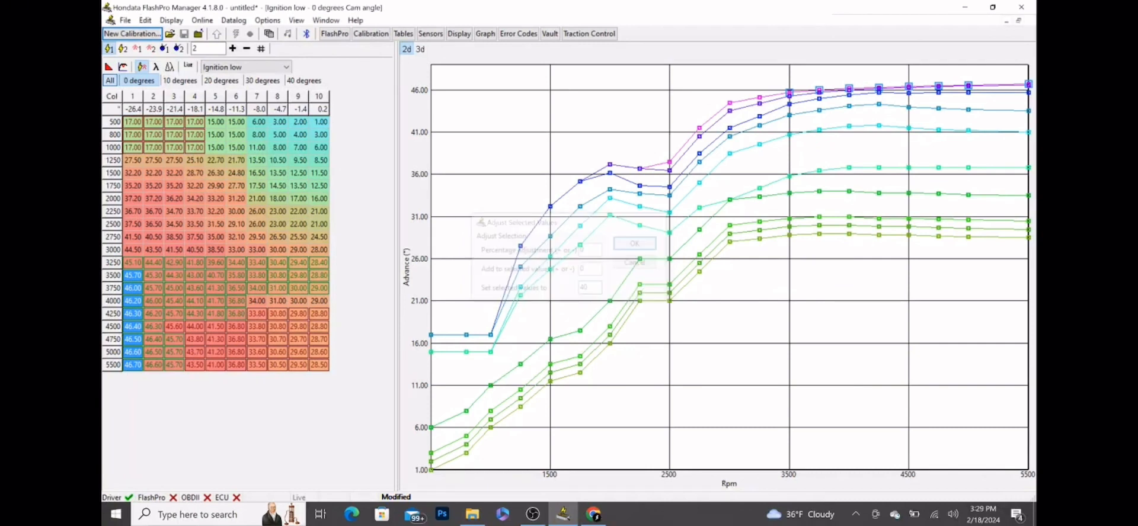
left_click(633, 243)
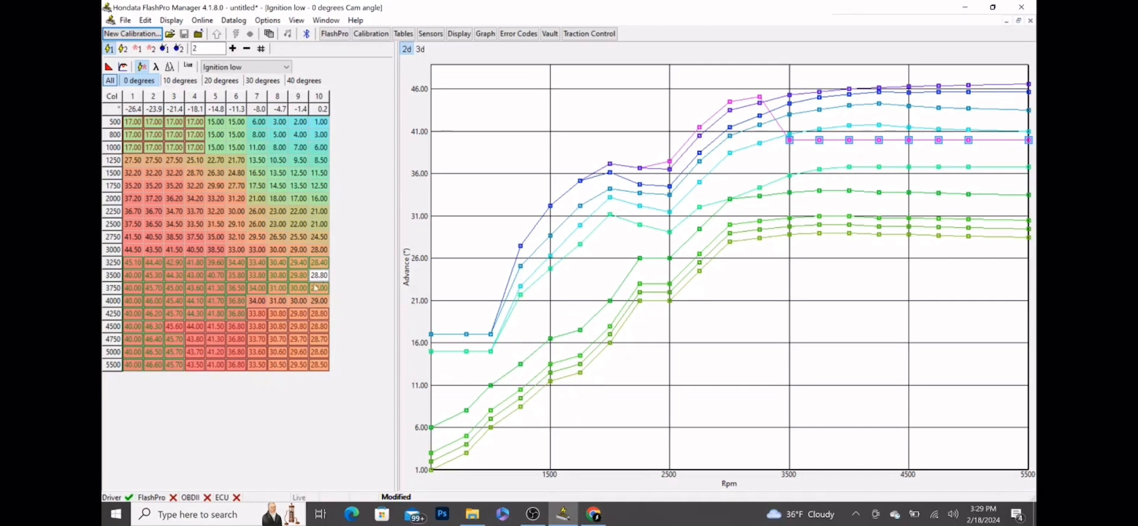
Set column 10's high-rpm cells to 26°.
right_click(320, 288)
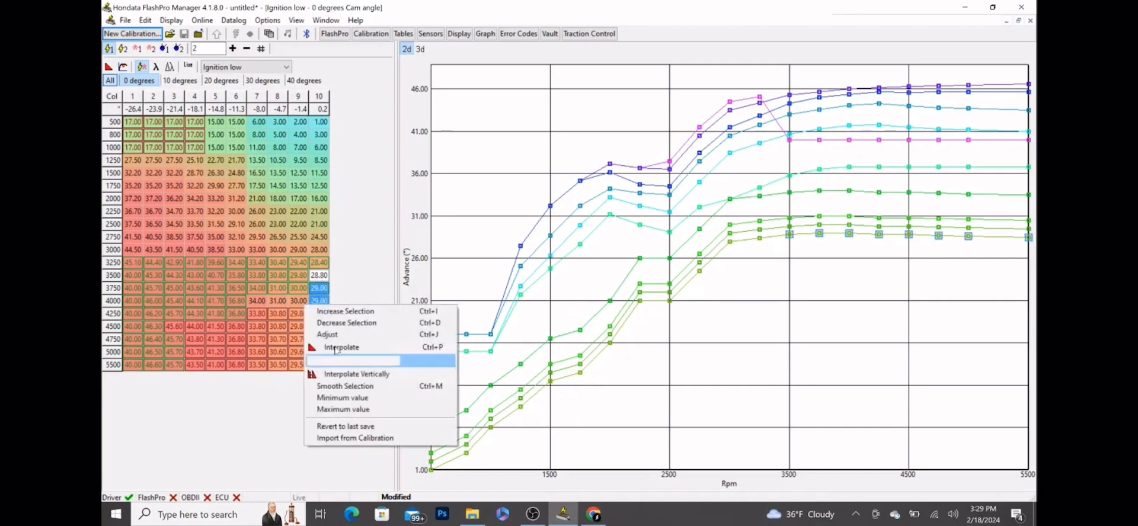
left_click(326, 335)
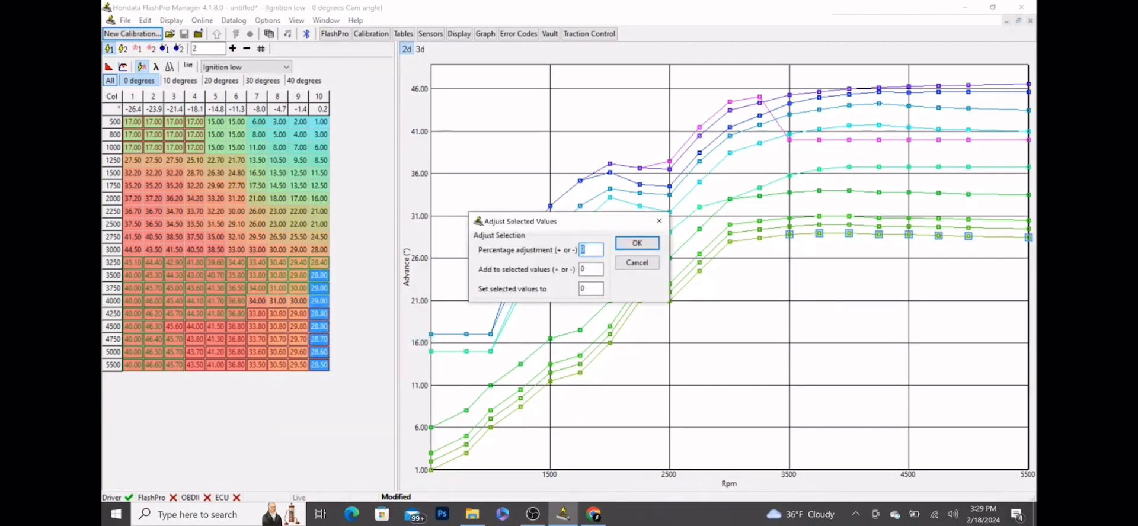
type("26")
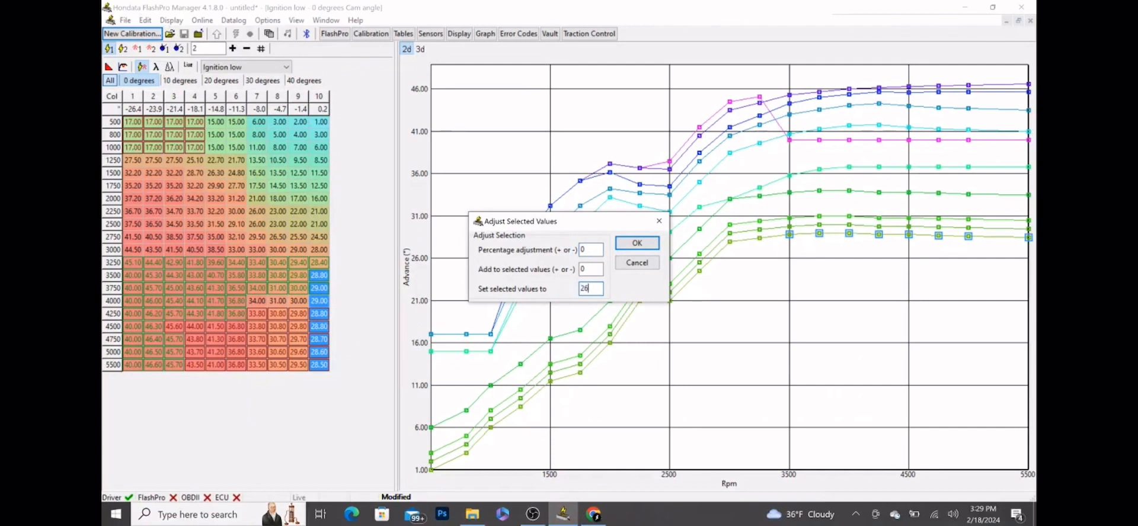
left_click(637, 243)
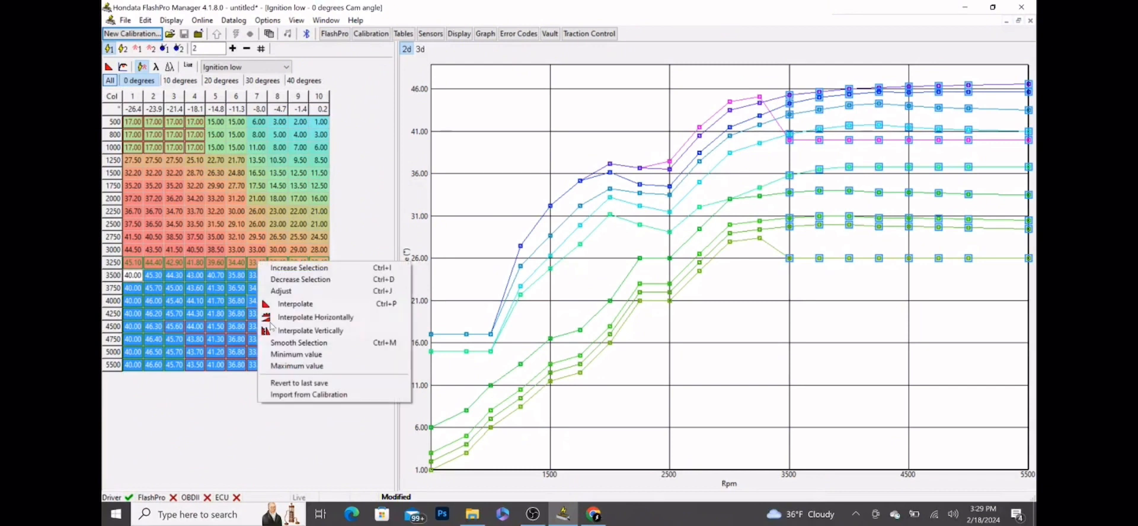
Interpolate high-rpm rows horizontally 40°→26°, and column 10 vertically between 2000 and 3500 rpm.
left_click(314, 318)
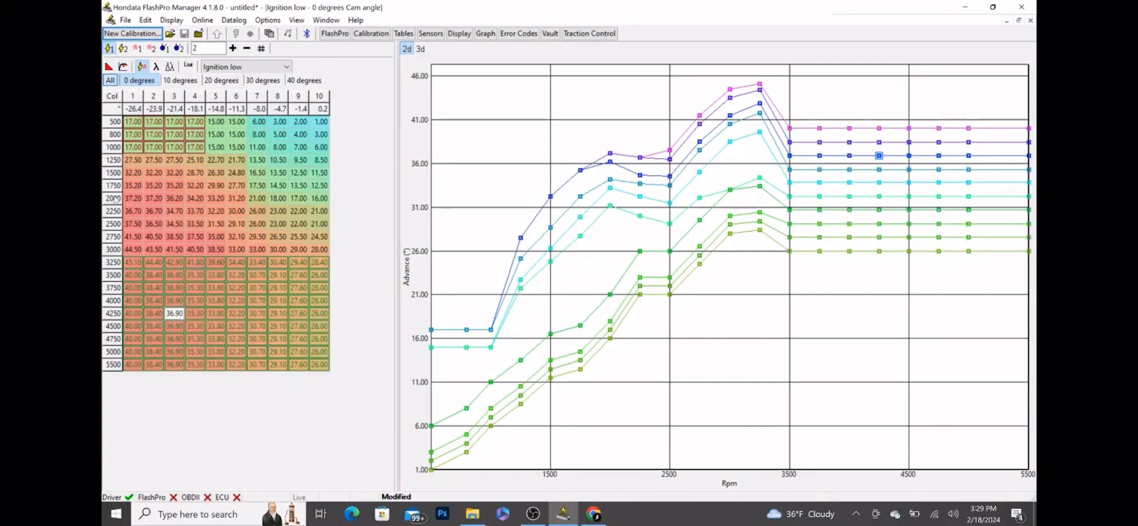
mouse_move(333, 203)
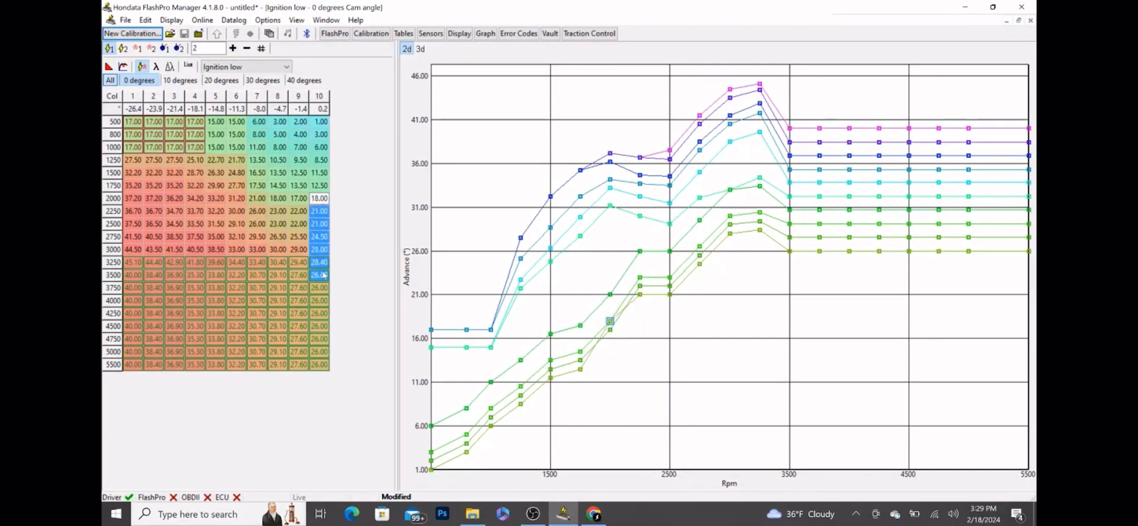
left_click(317, 275)
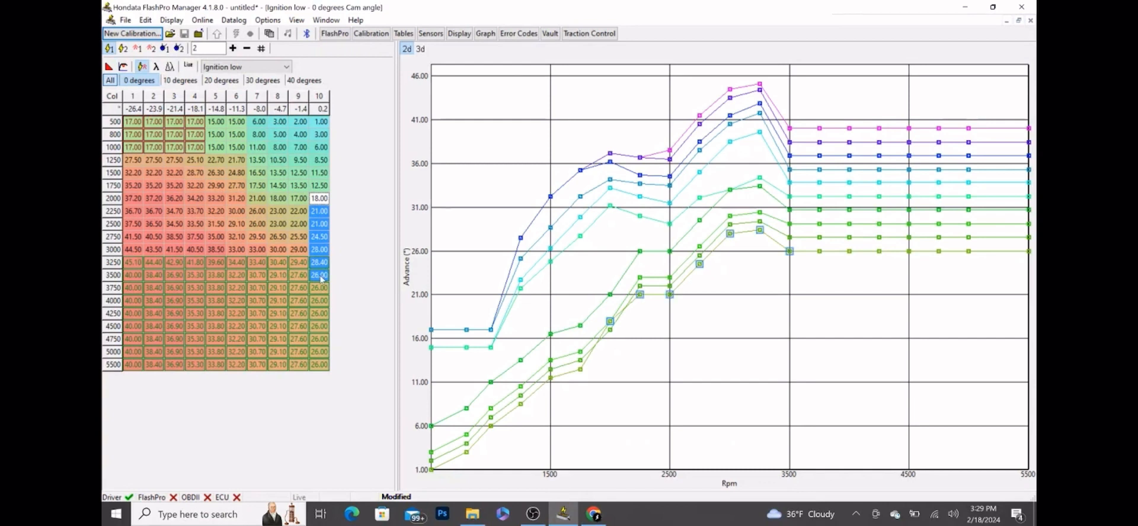
right_click(320, 211)
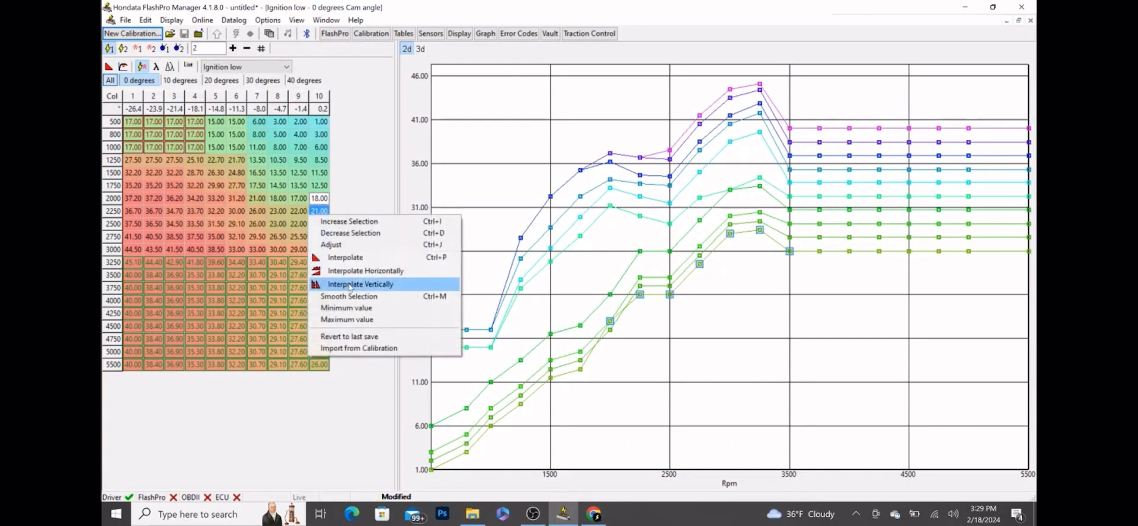
left_click(361, 284)
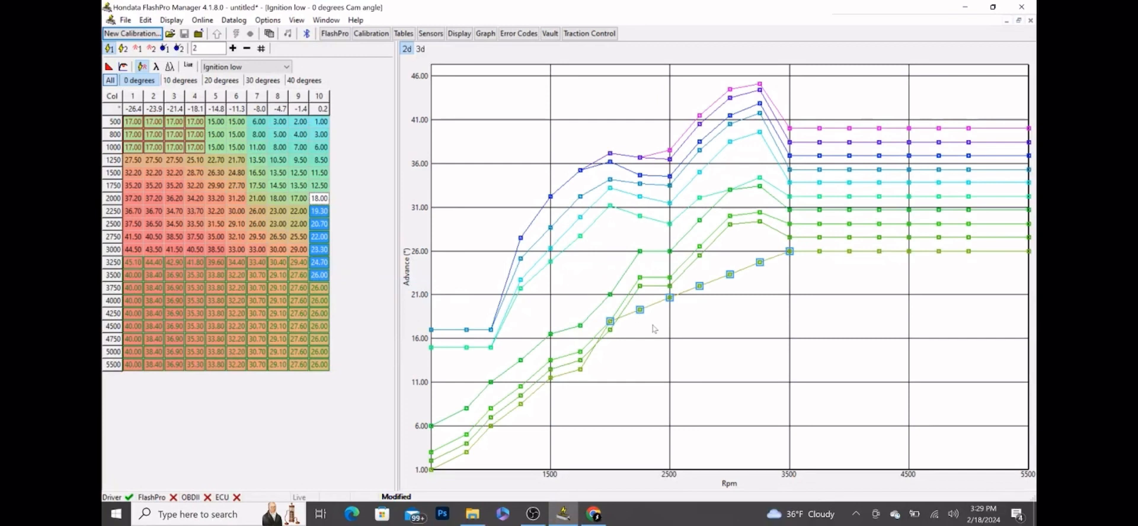
mouse_move(543, 289)
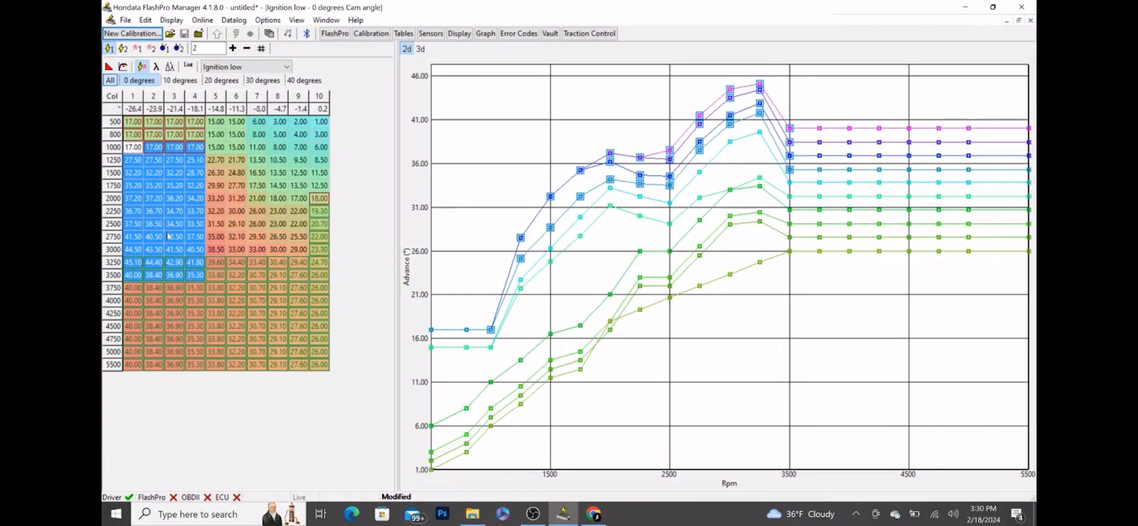
Vertically interpolate columns 1–4 between 17° at 1000 rpm and their 3500 rpm values.
right_click(175, 236)
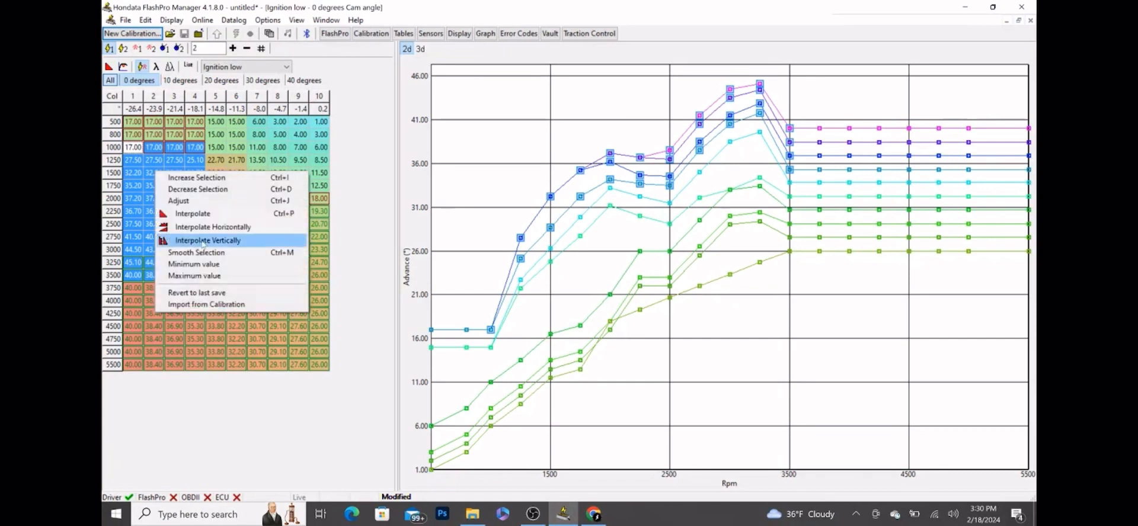
left_click(207, 240)
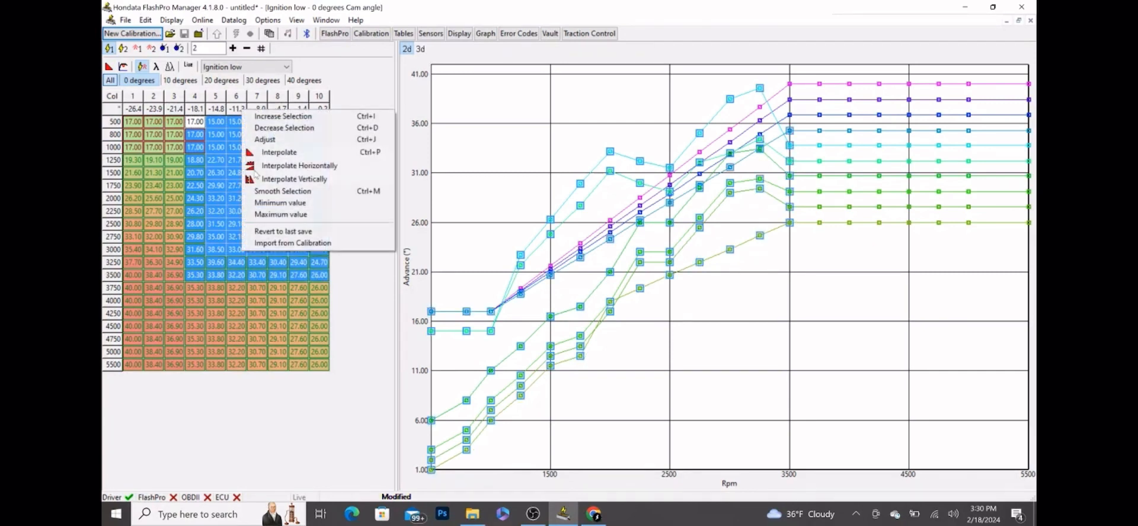
Horizontally interpolate columns 4–10 across rows 500–3500 rpm.
left_click(279, 152)
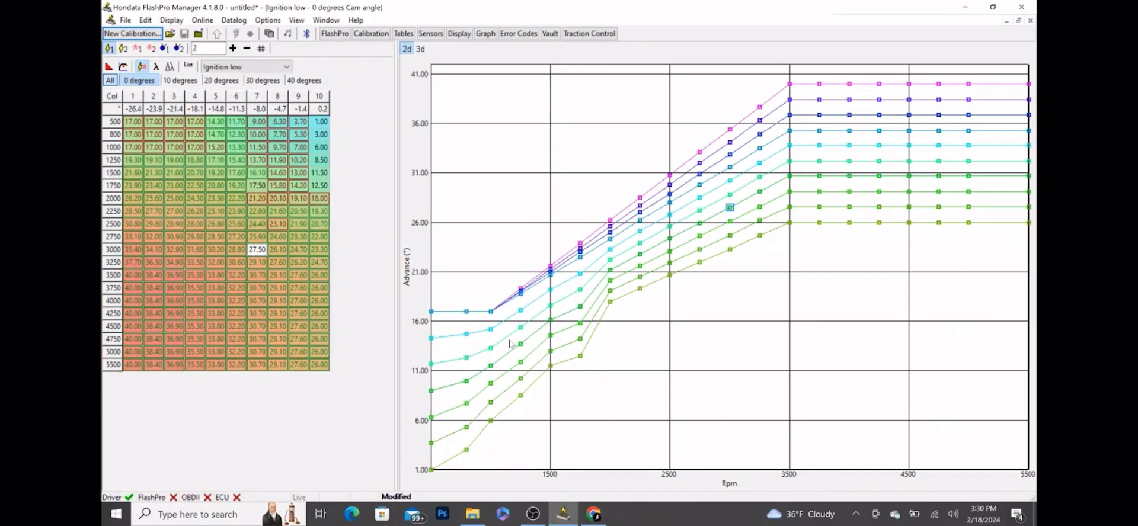
mouse_move(553, 337)
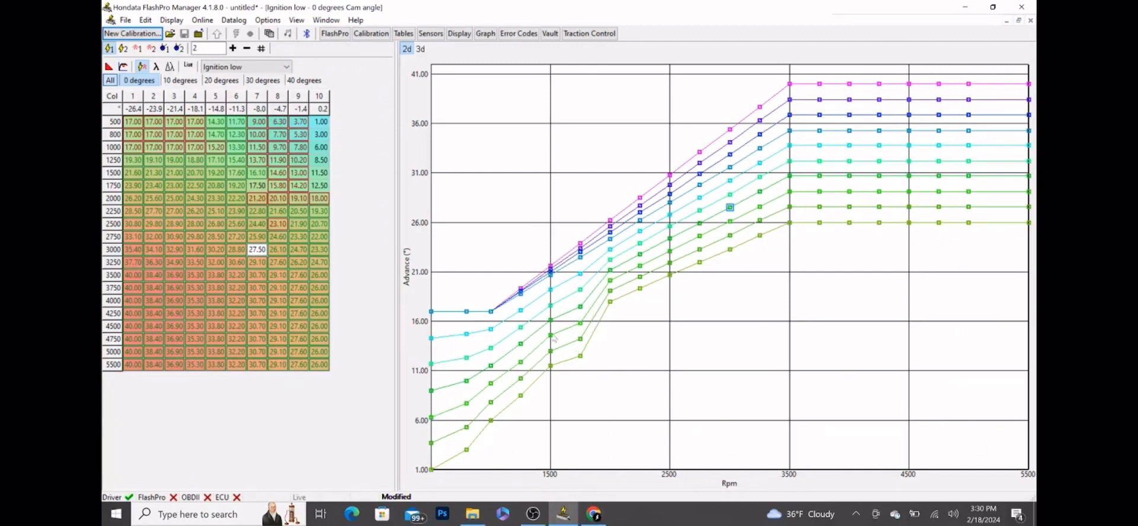
left_click(318, 172)
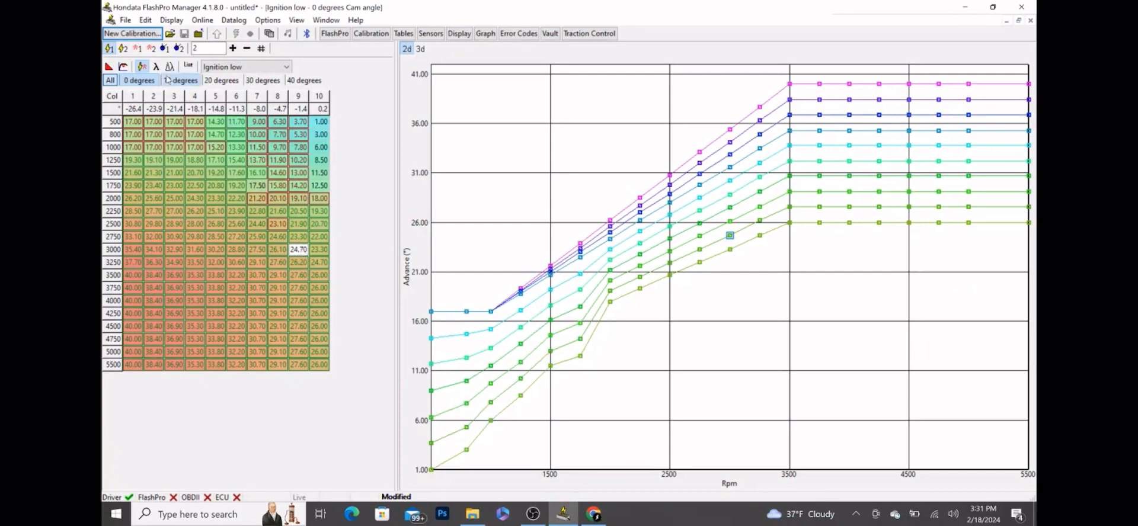
Copy the 0° Ignition low table onto the 10°, 20°, 30° and 40° cam angle tables.
left_click(221, 80)
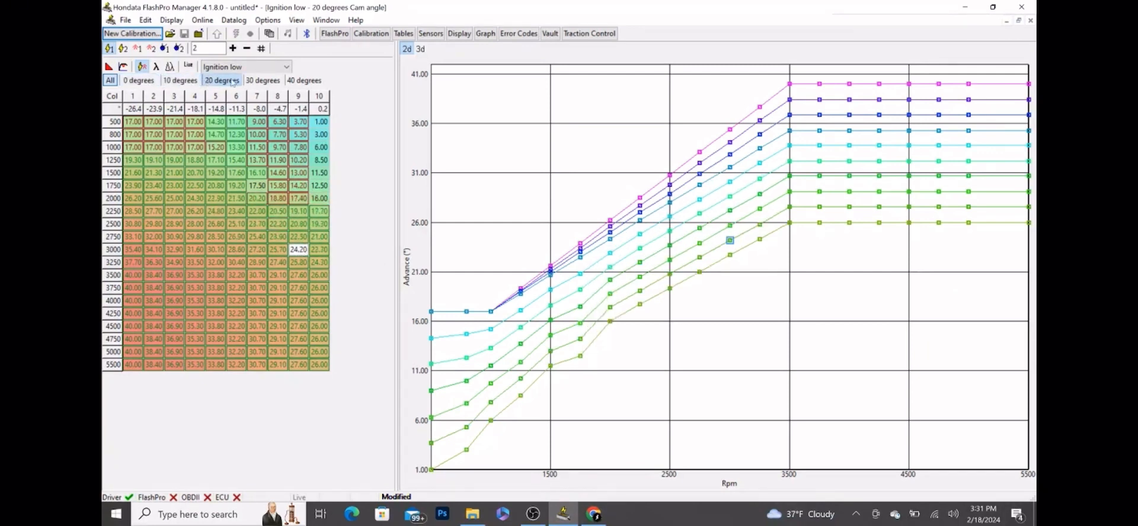
left_click(263, 80)
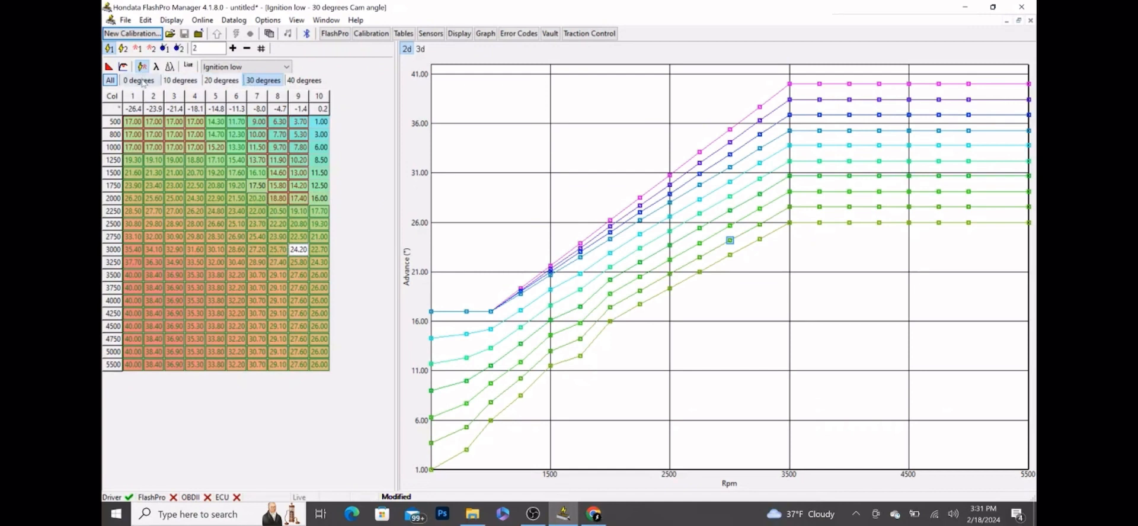
left_click(139, 80)
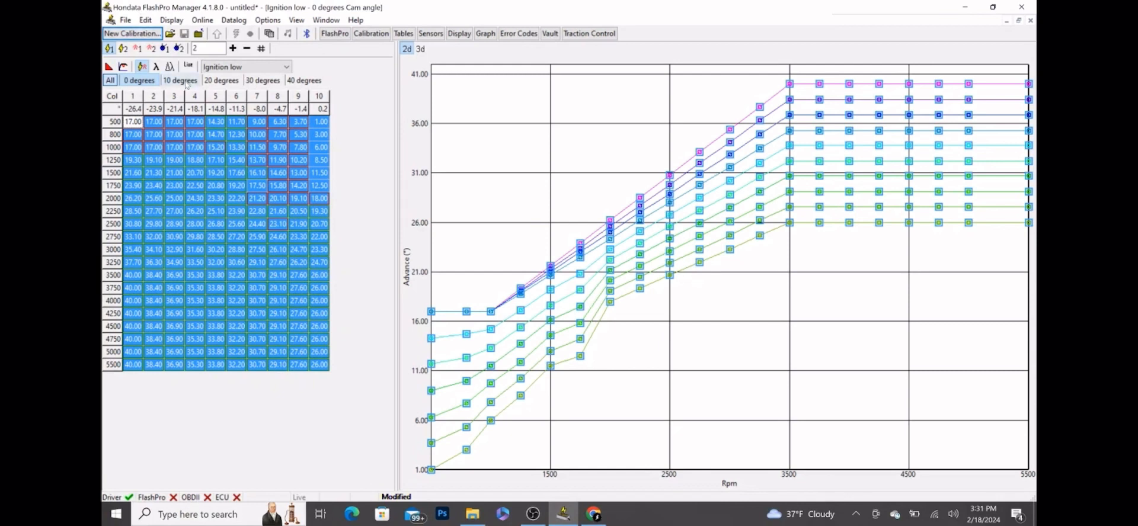
left_click(180, 80)
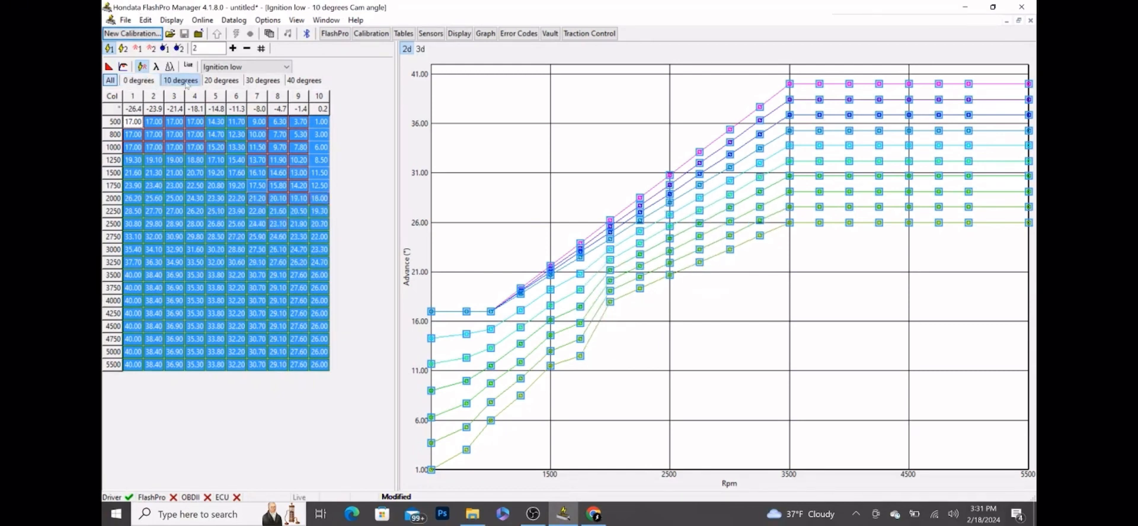
left_click(222, 80)
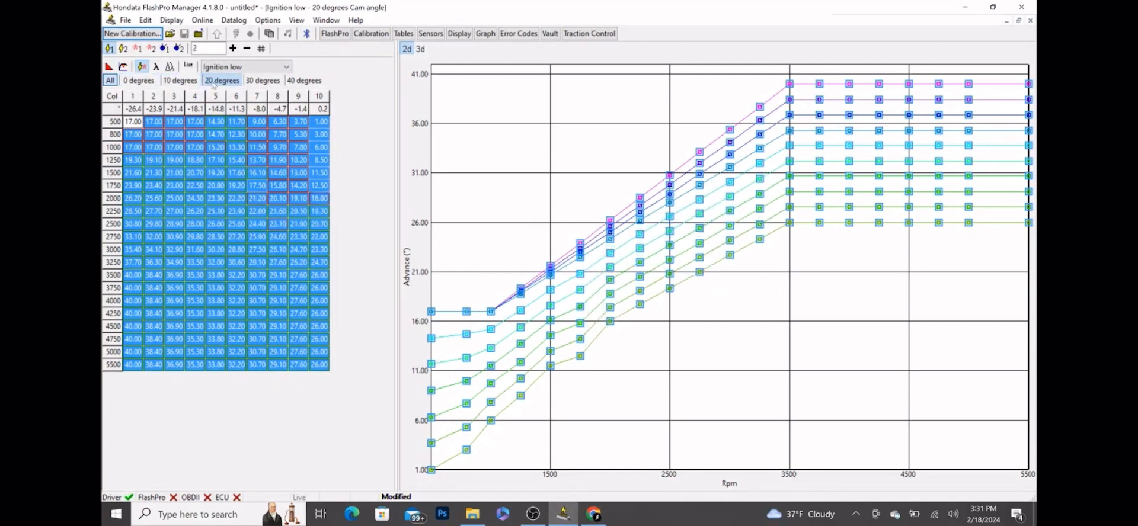
left_click(263, 80)
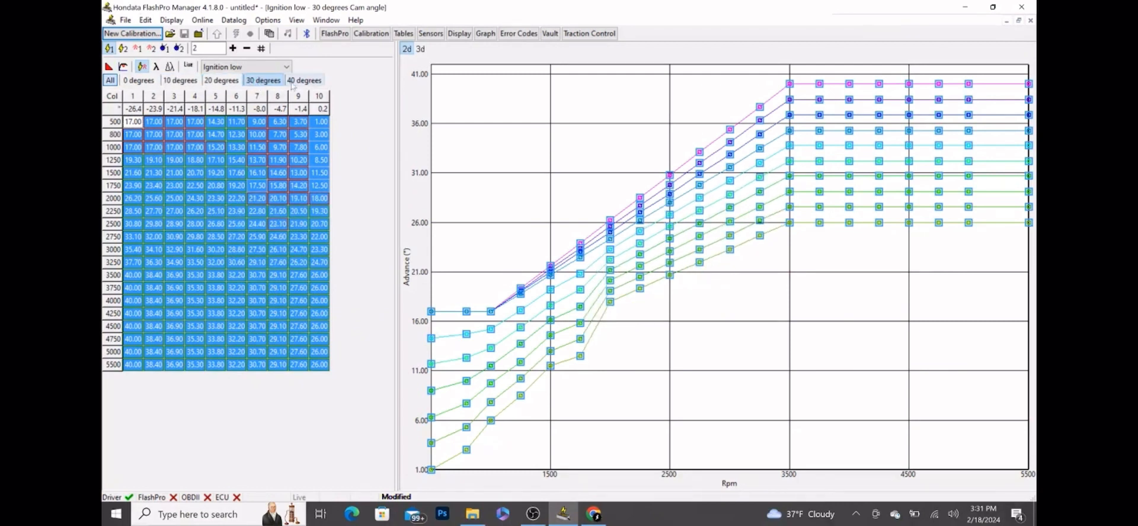
left_click(305, 80)
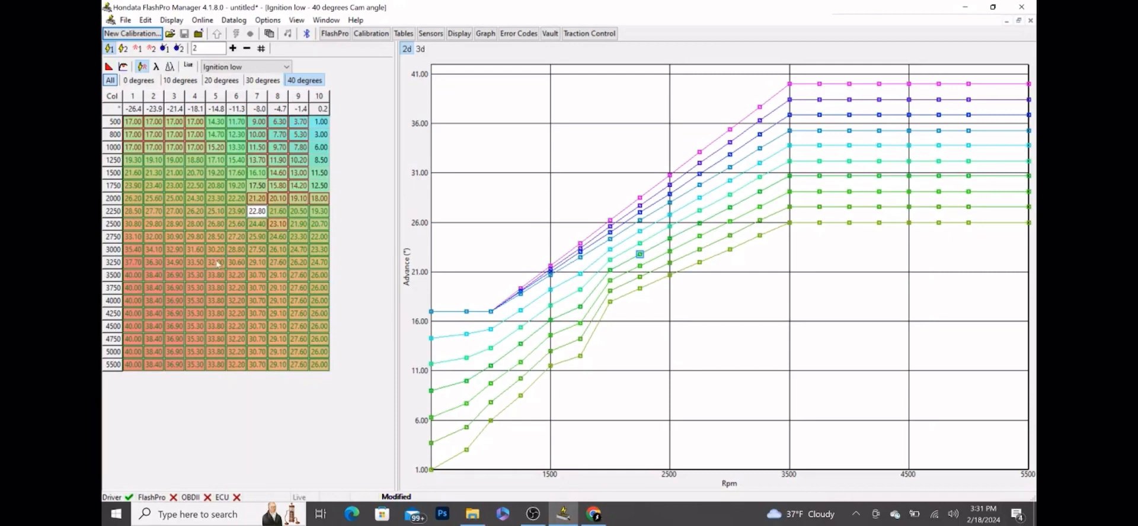
mouse_move(191, 158)
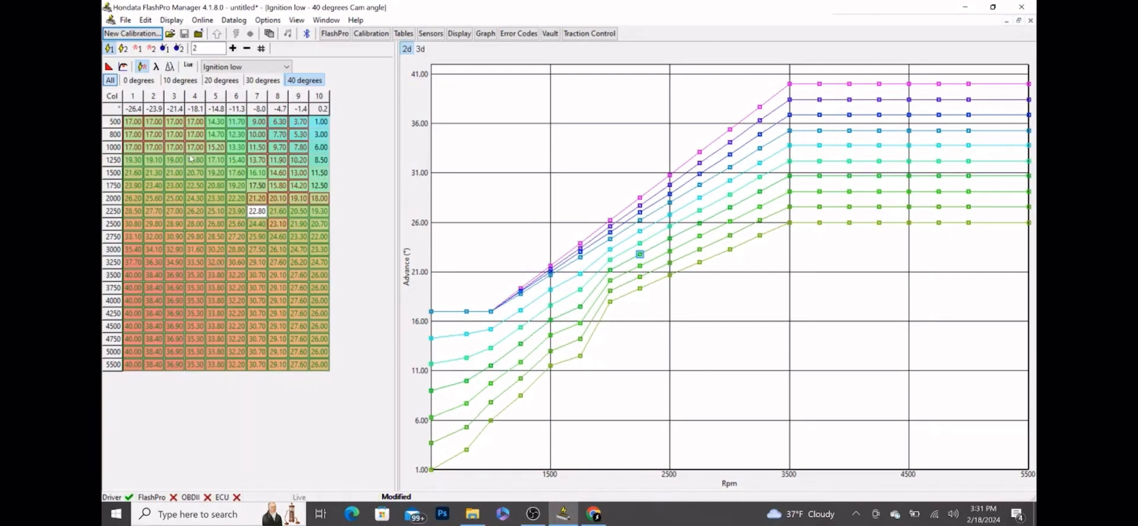
mouse_move(123, 48)
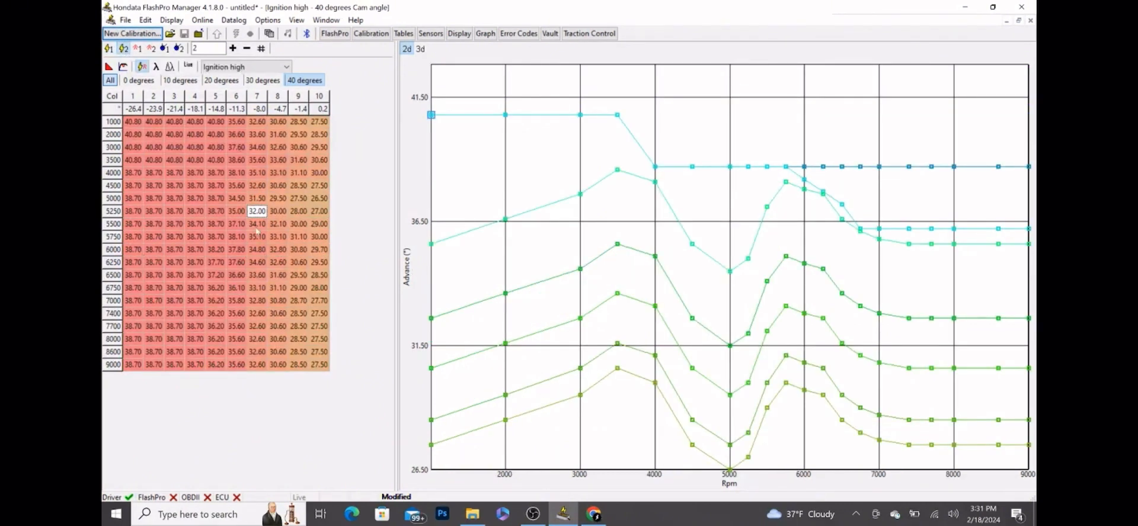
Set all of column 10 in the 40° Ignition high table to 27°.
left_click(318, 122)
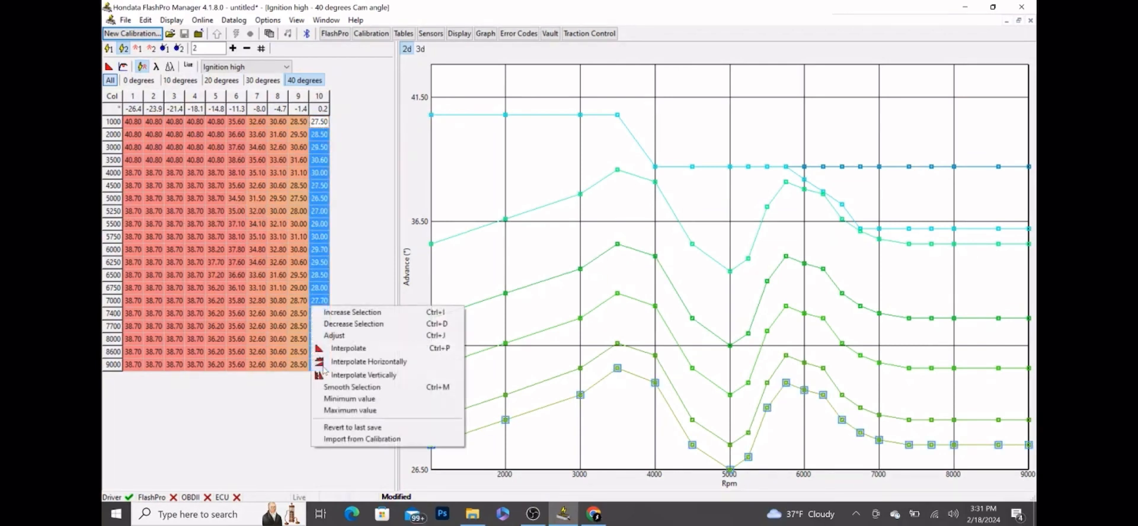
left_click(334, 336)
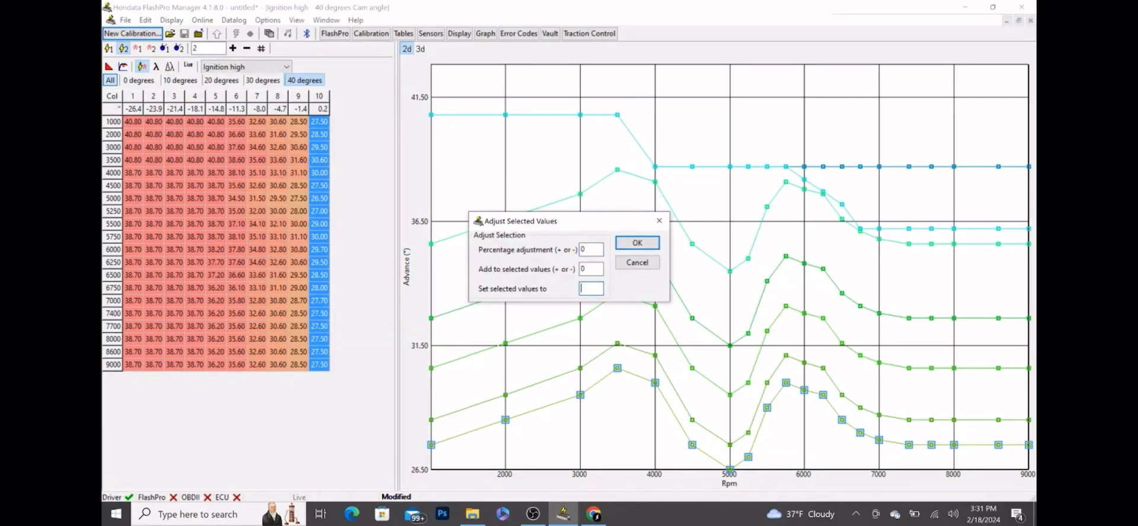
type("27")
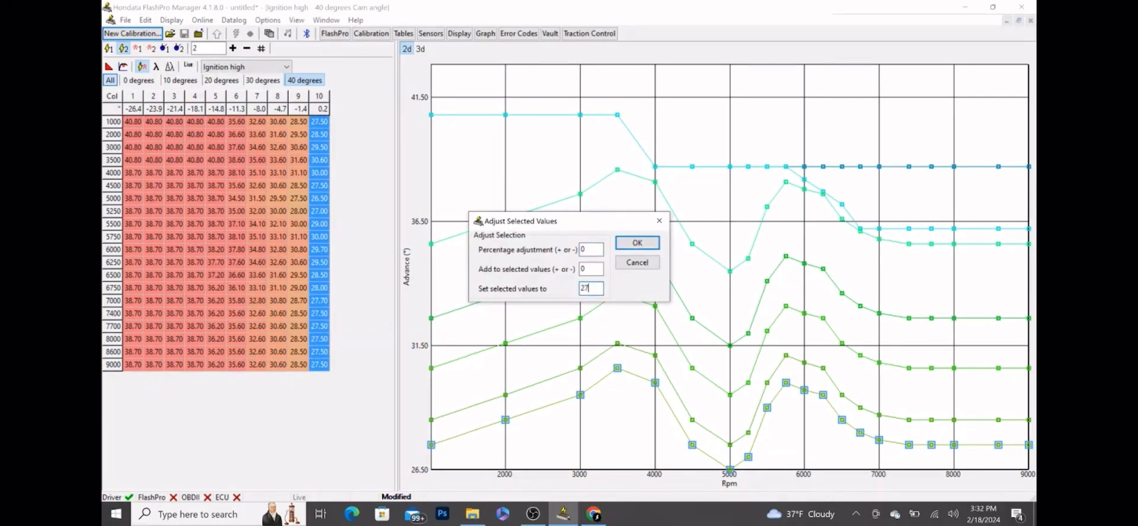
left_click(636, 242)
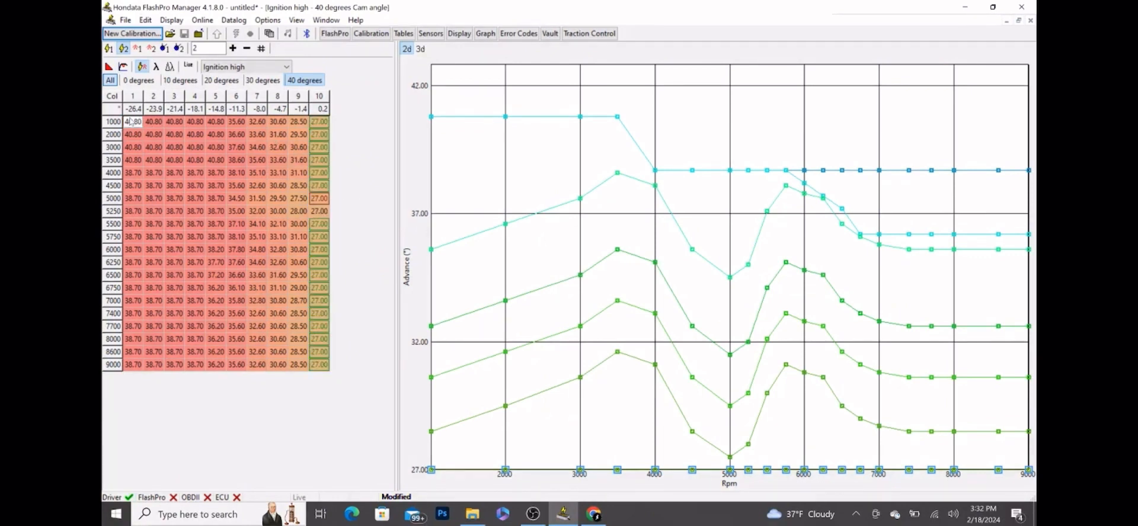
Set all of column 1 in the 40° Ignition high table to 40°.
left_click(133, 122)
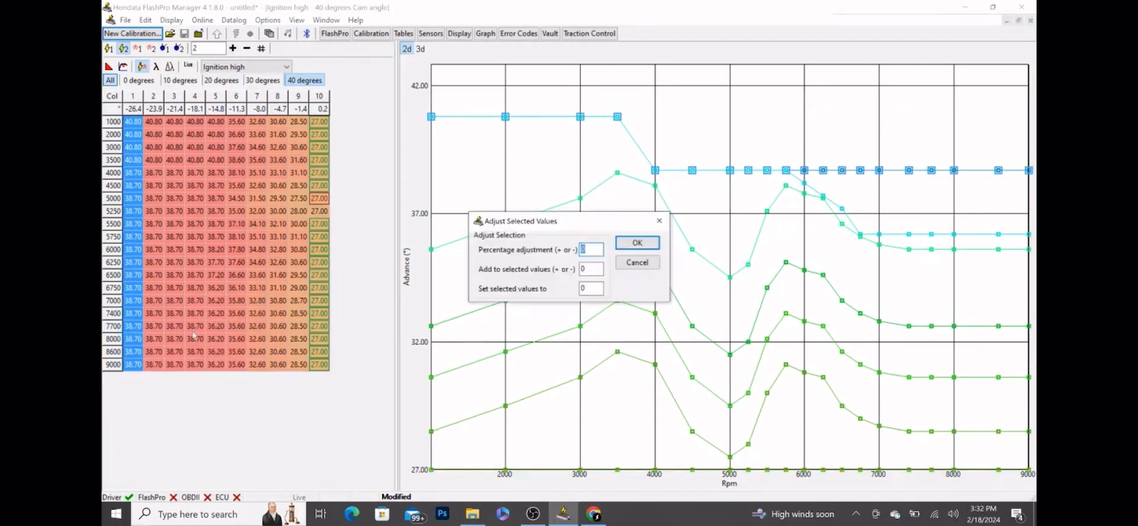
left_click(589, 288)
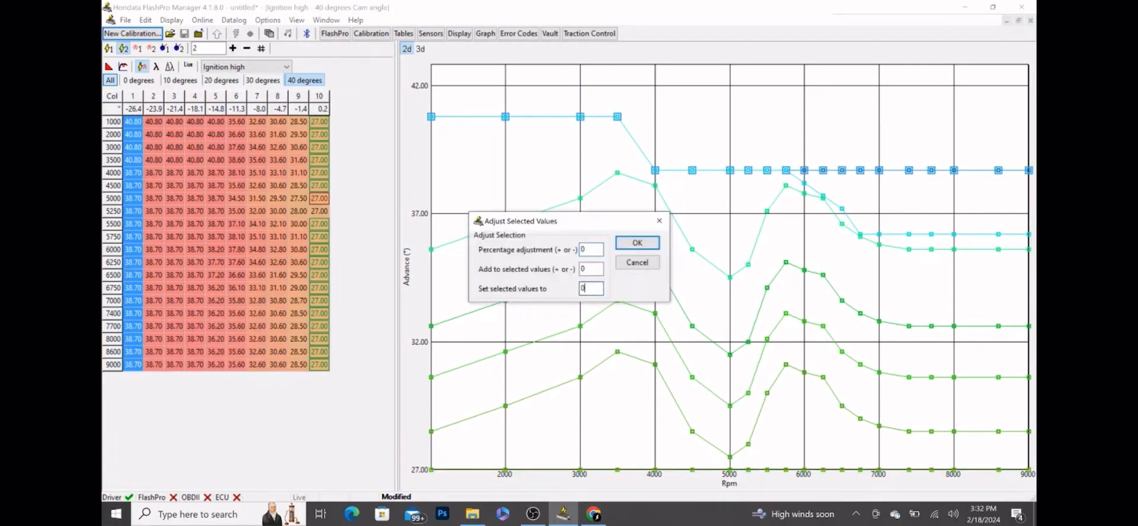
type("40")
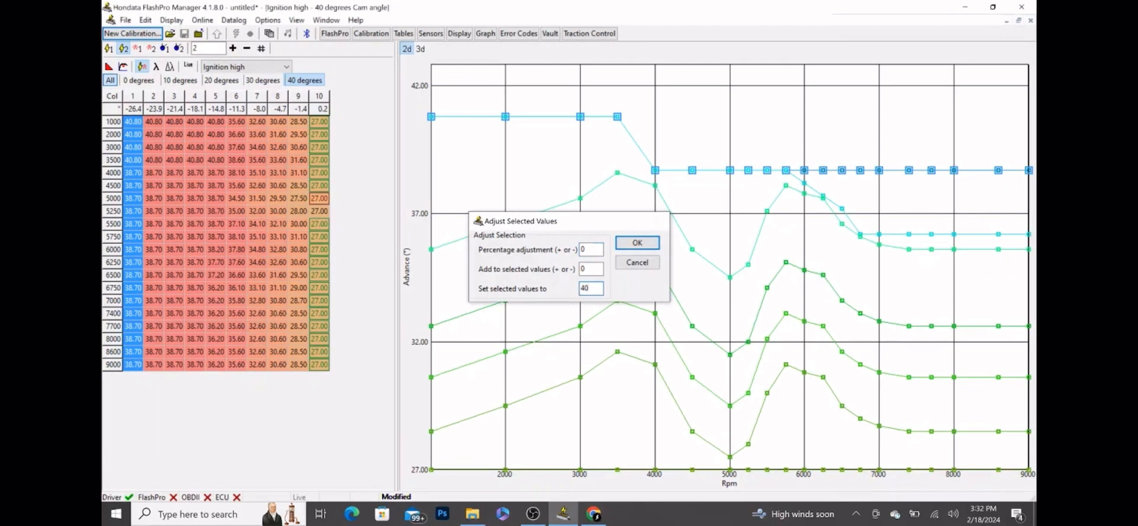
left_click(637, 242)
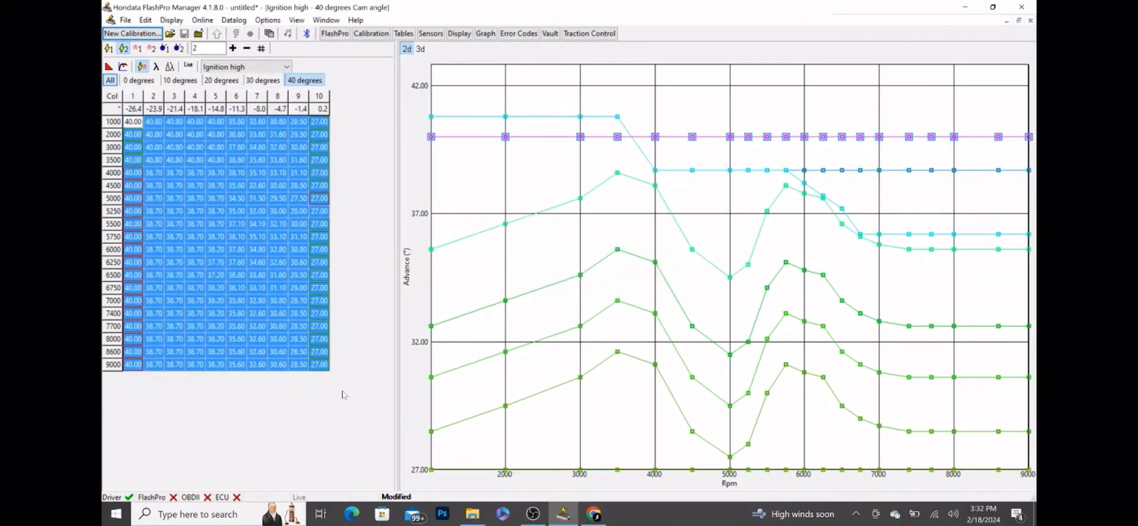
Interpolate the selected ignition high table horizontally from 40° to 27°, then deselect it.
right_click(226, 211)
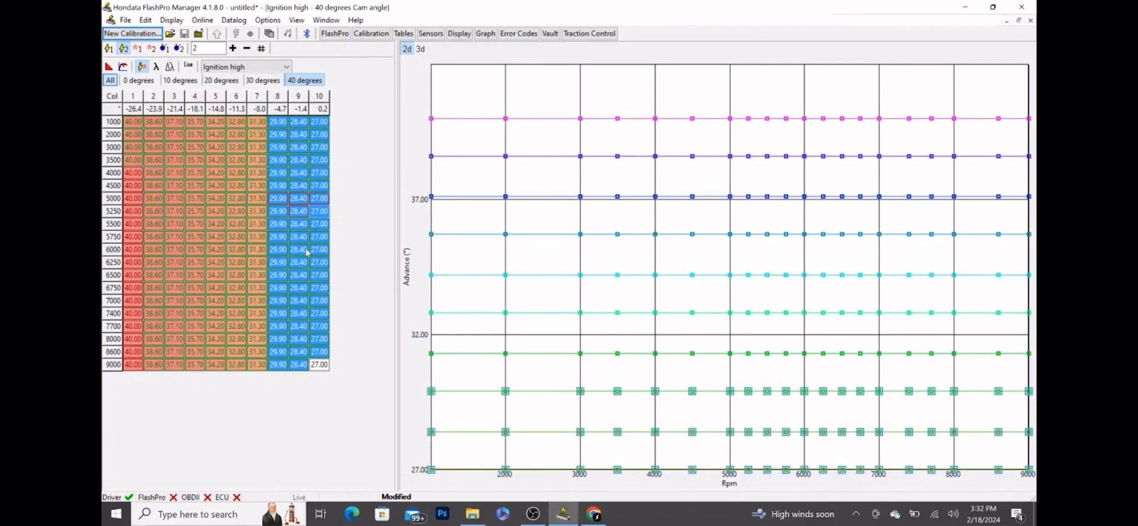
mouse_move(222, 165)
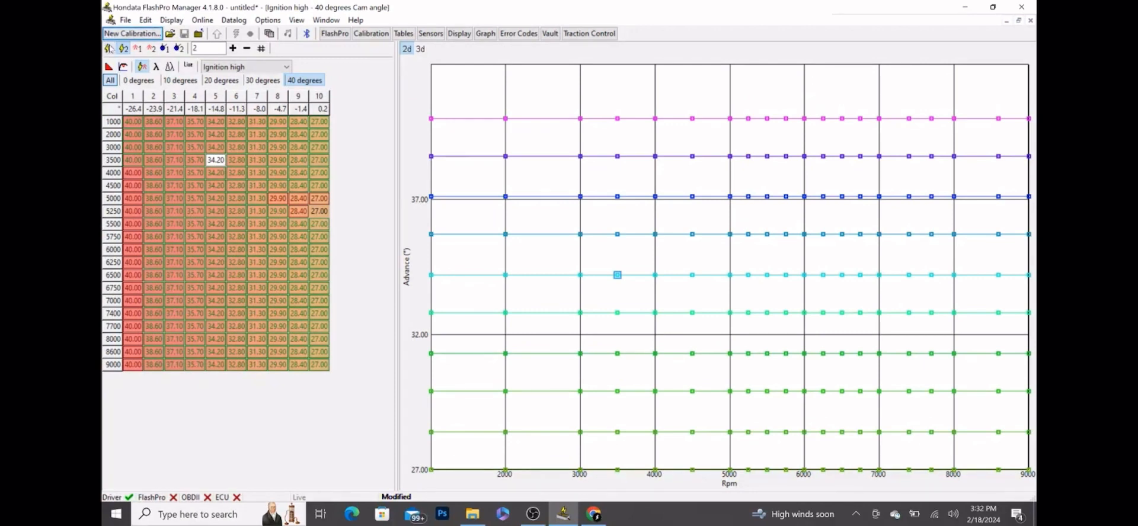
left_click(109, 48)
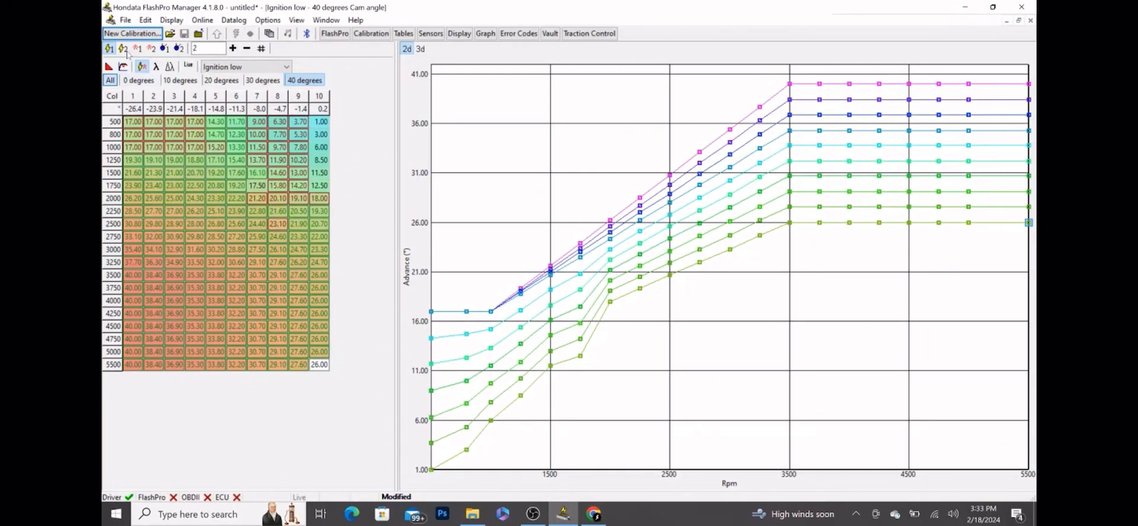
View the Ignition high map, then return to the Ignition low map.
left_click(109, 48)
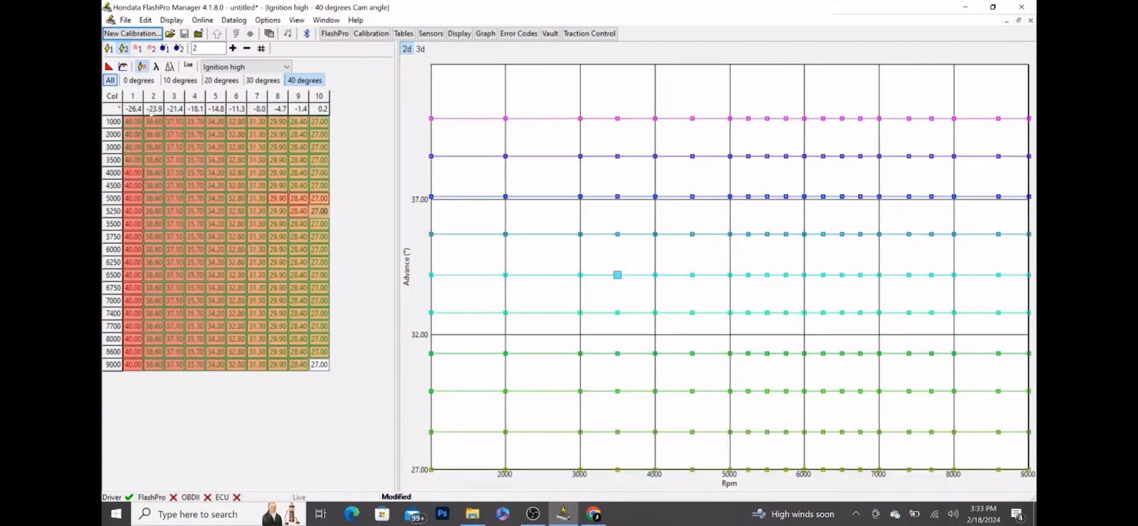
left_click(245, 66)
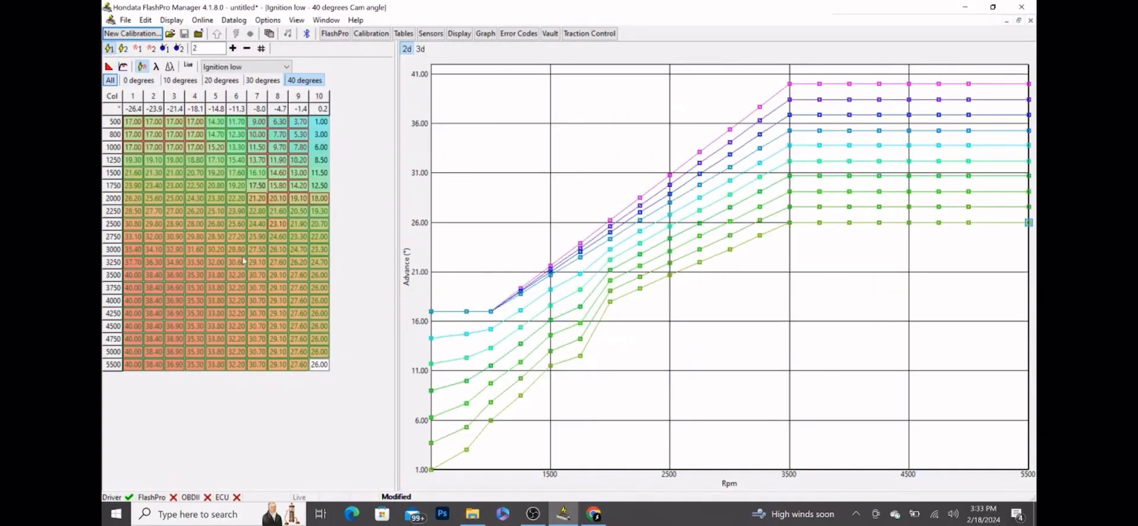